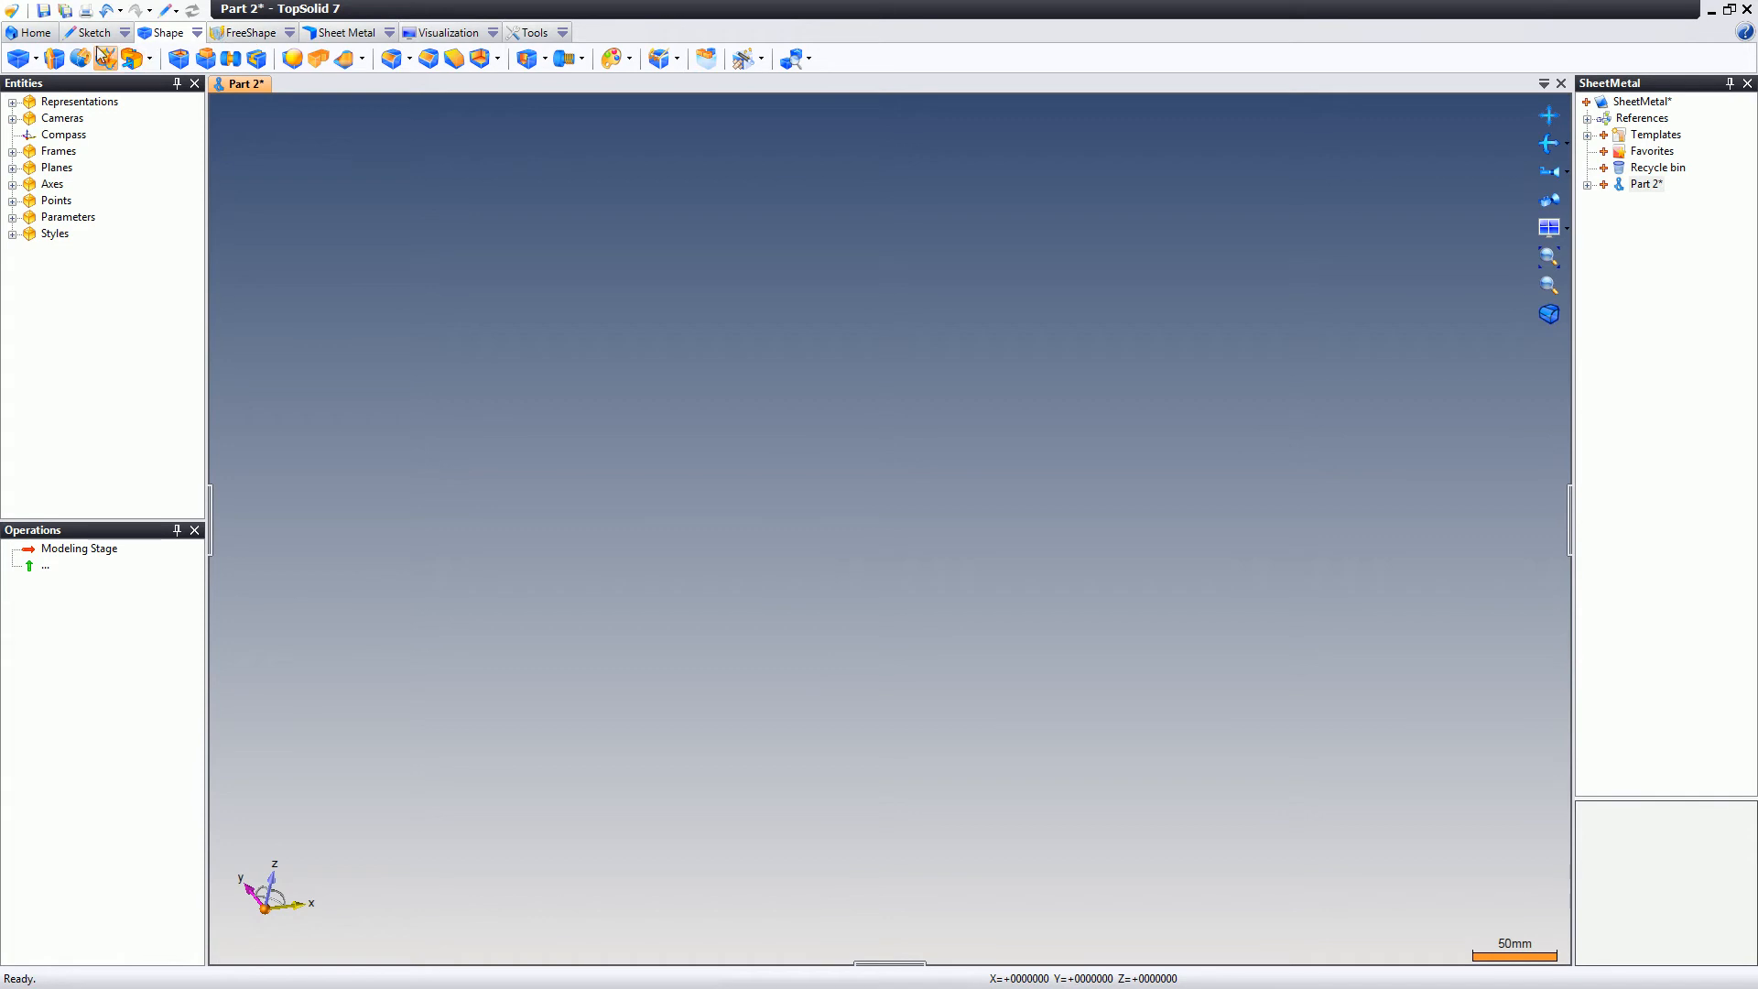
- Start a planar sketch and draw the 540 × 350 mm rectangle centred on the origin
{"action": "left_click", "coordinate": [93, 33]}
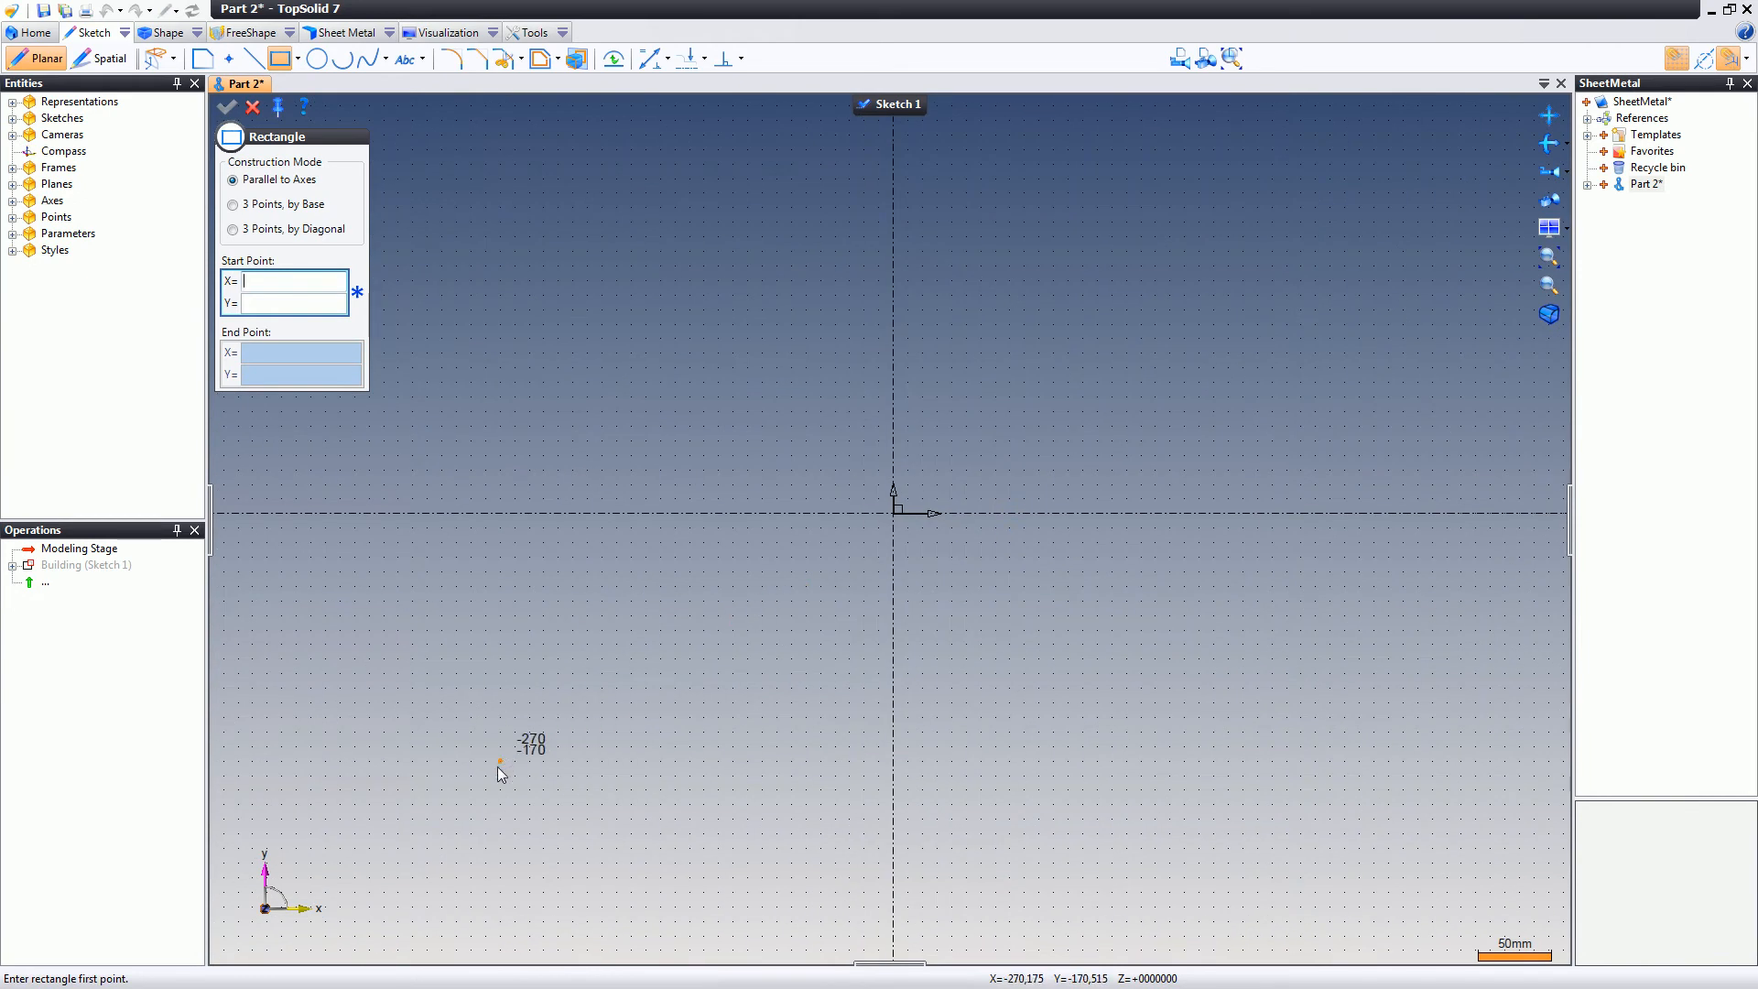
{"action": "left_click", "coordinate": [500, 767]}
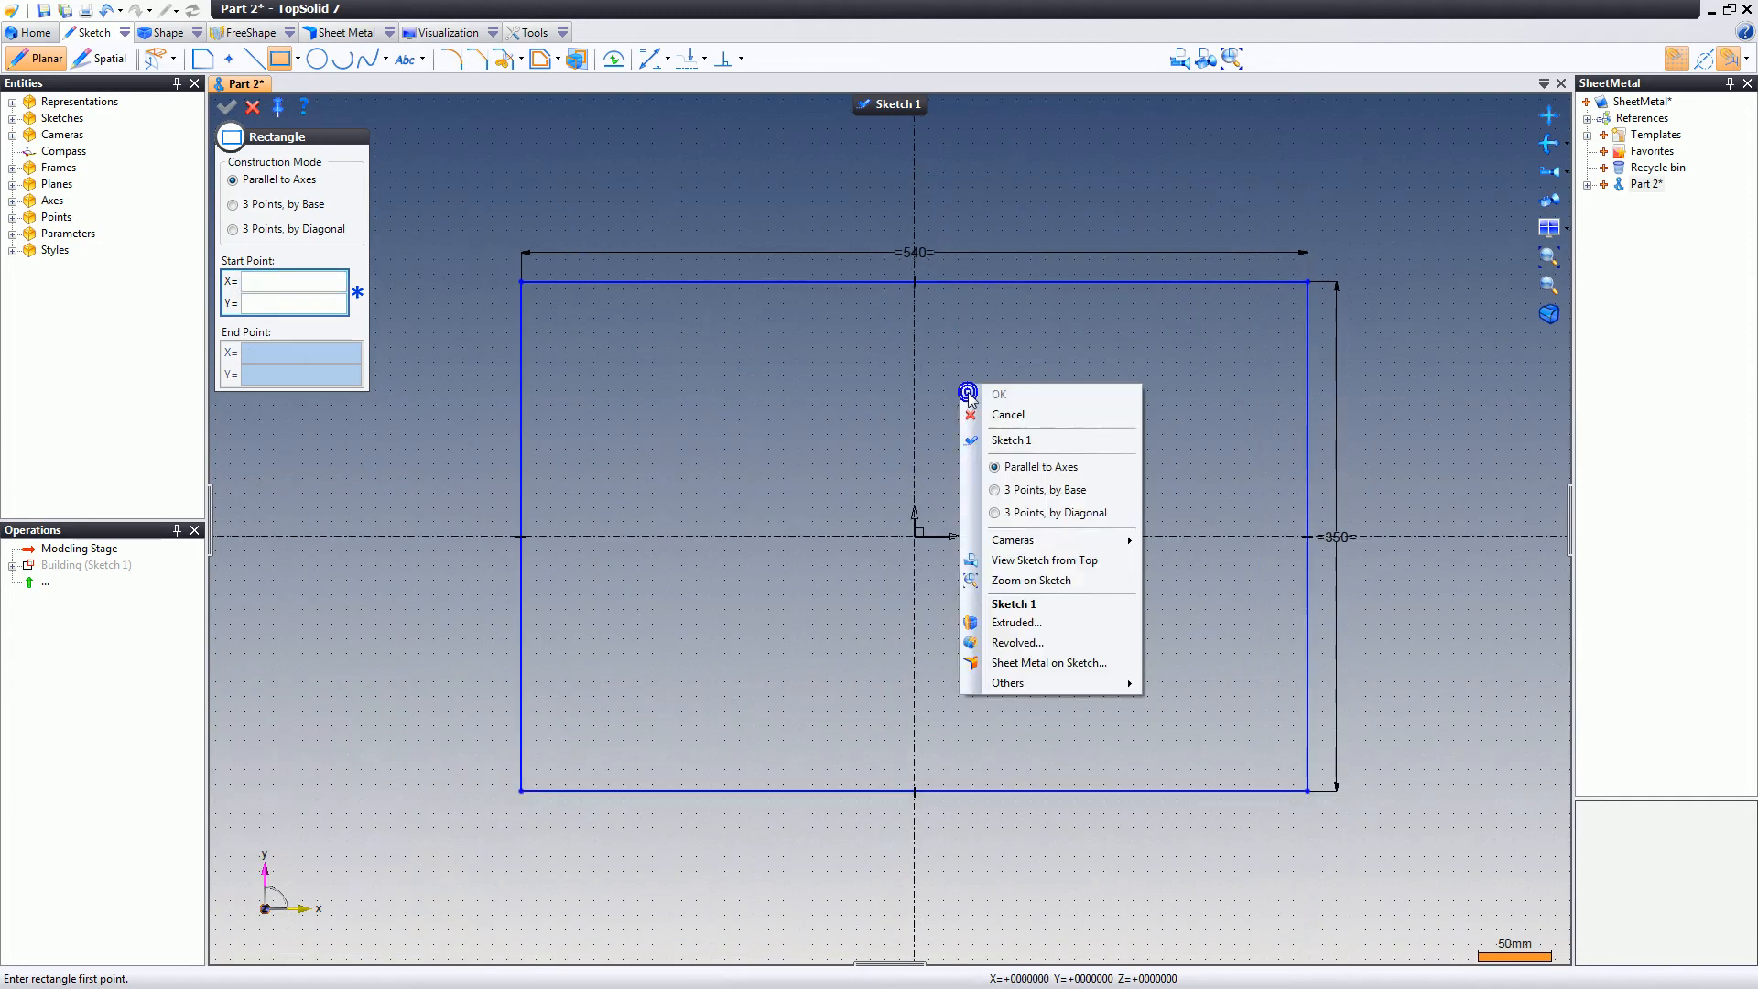
{"action": "mouse_move", "coordinate": [1050, 624]}
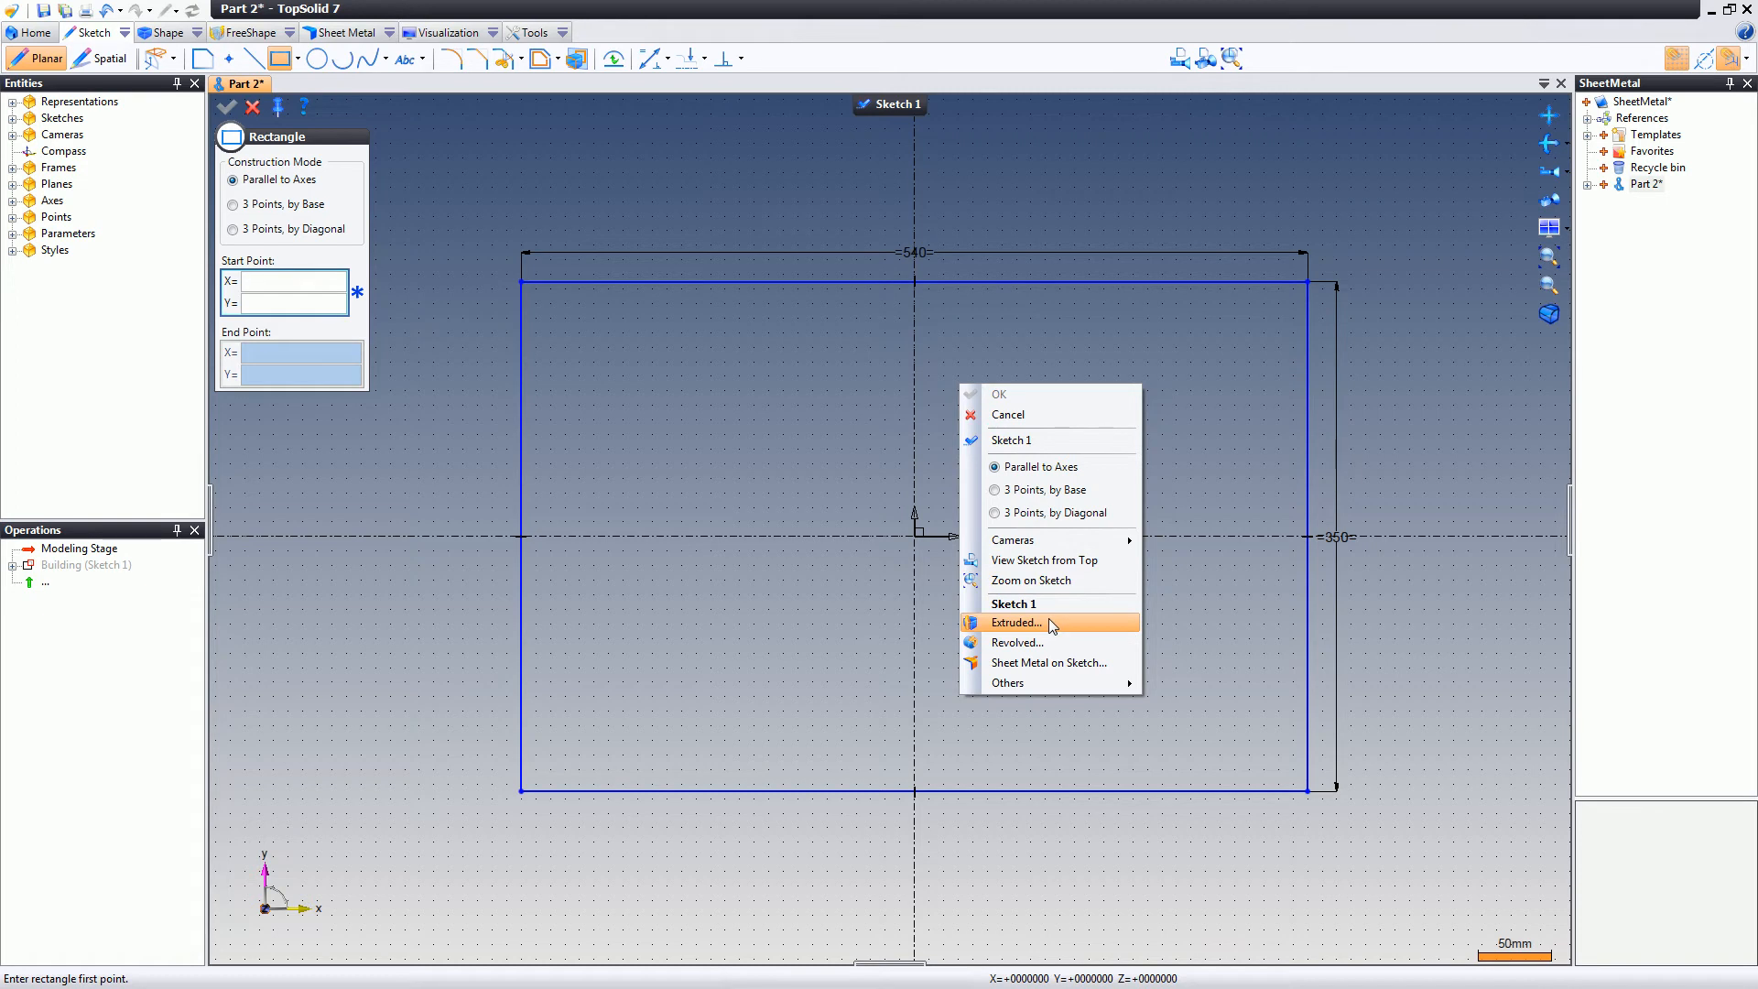
- Extrude the rectangle 110 mm into a solid block
{"action": "left_click", "coordinate": [1014, 622]}
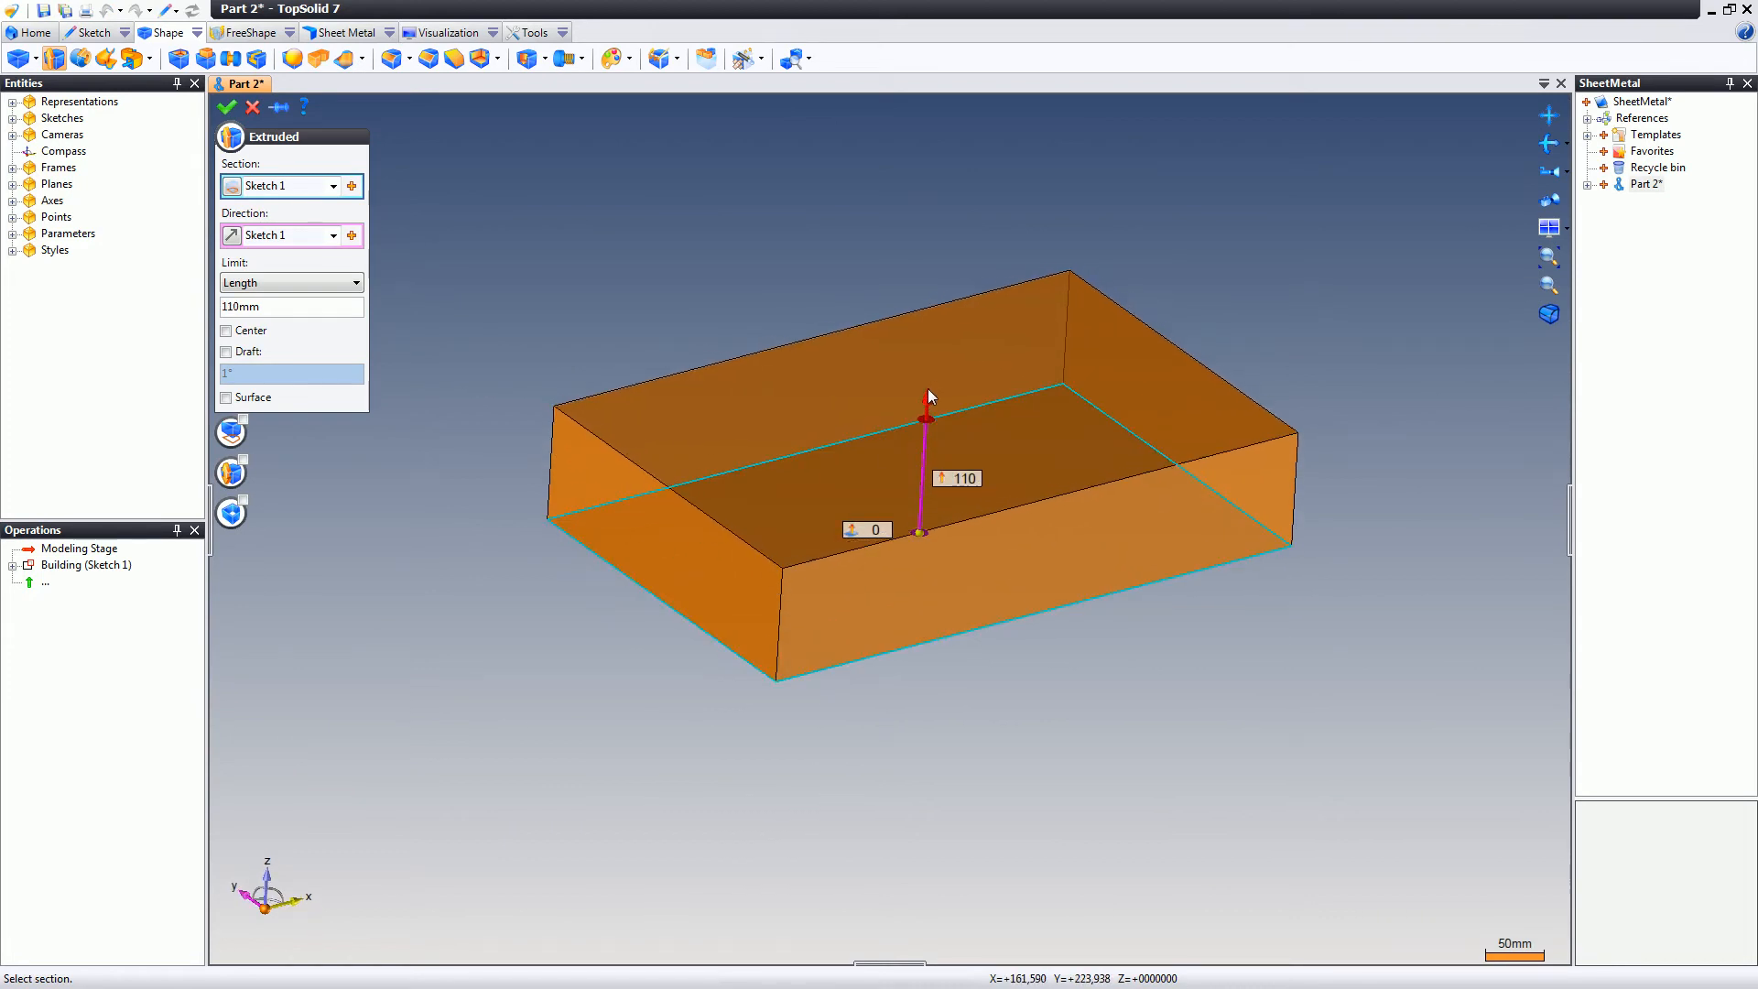
{"action": "left_click", "coordinate": [226, 107]}
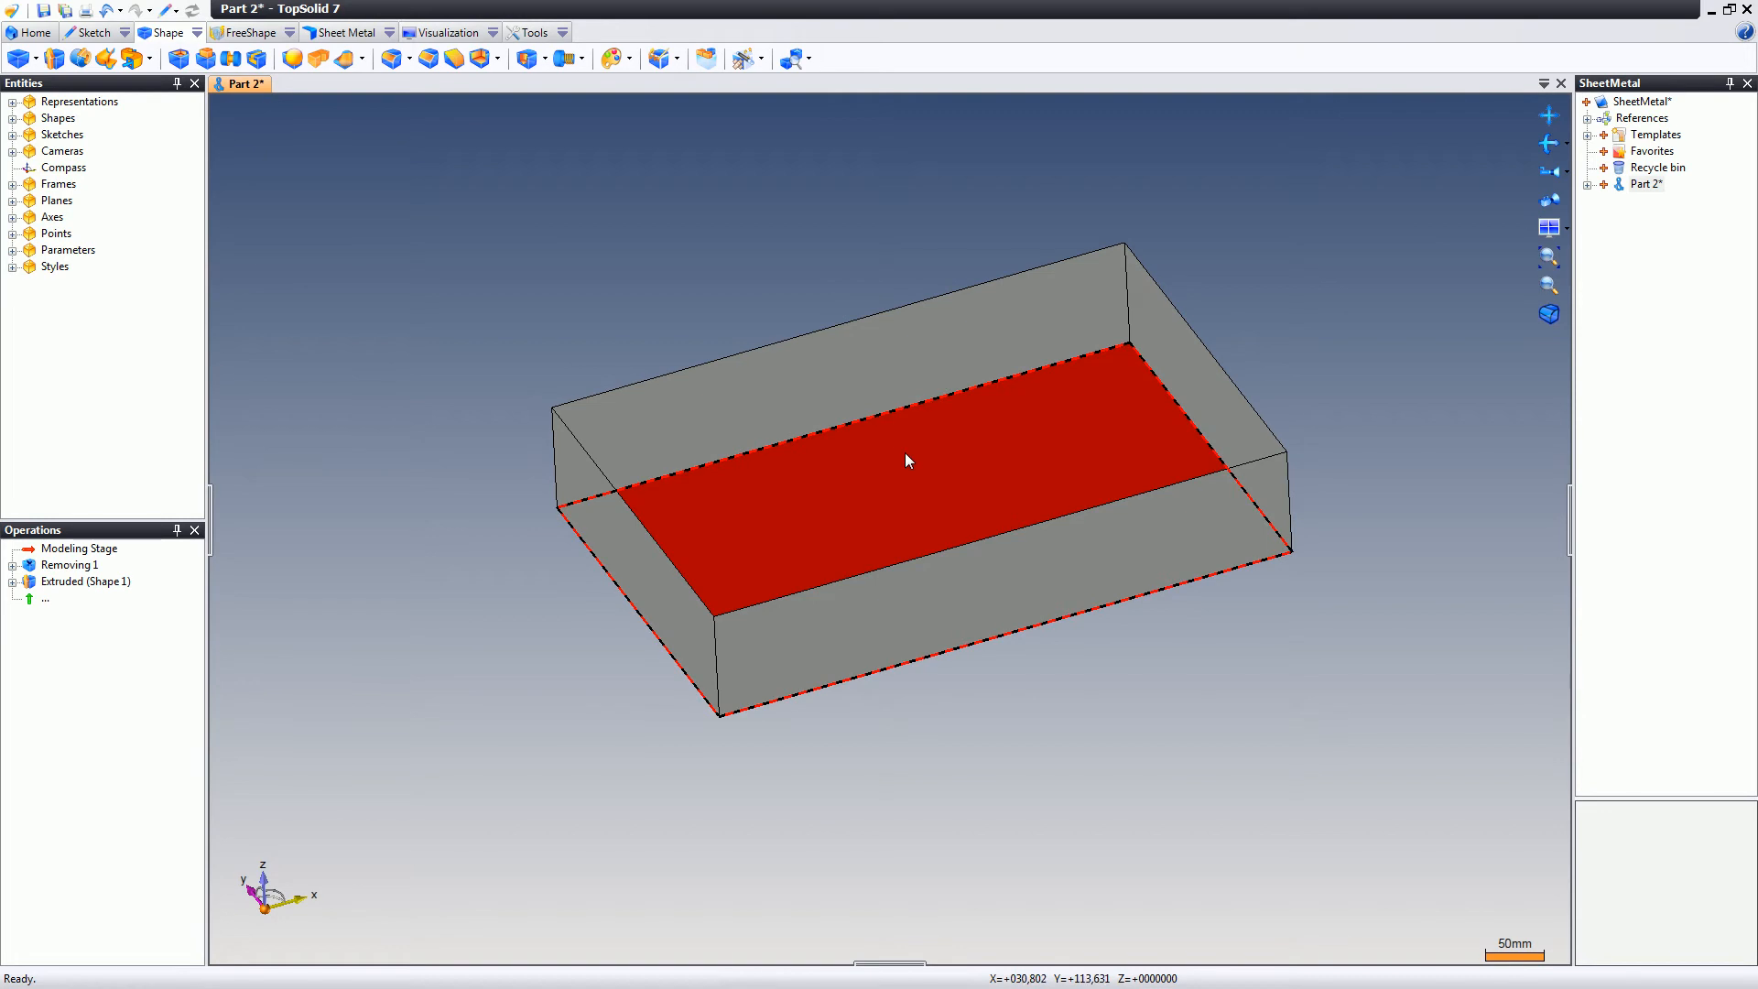
- Thicken the box from its bottom face into 2 mm sheet metal and confirm
{"action": "right_click", "coordinate": [909, 459]}
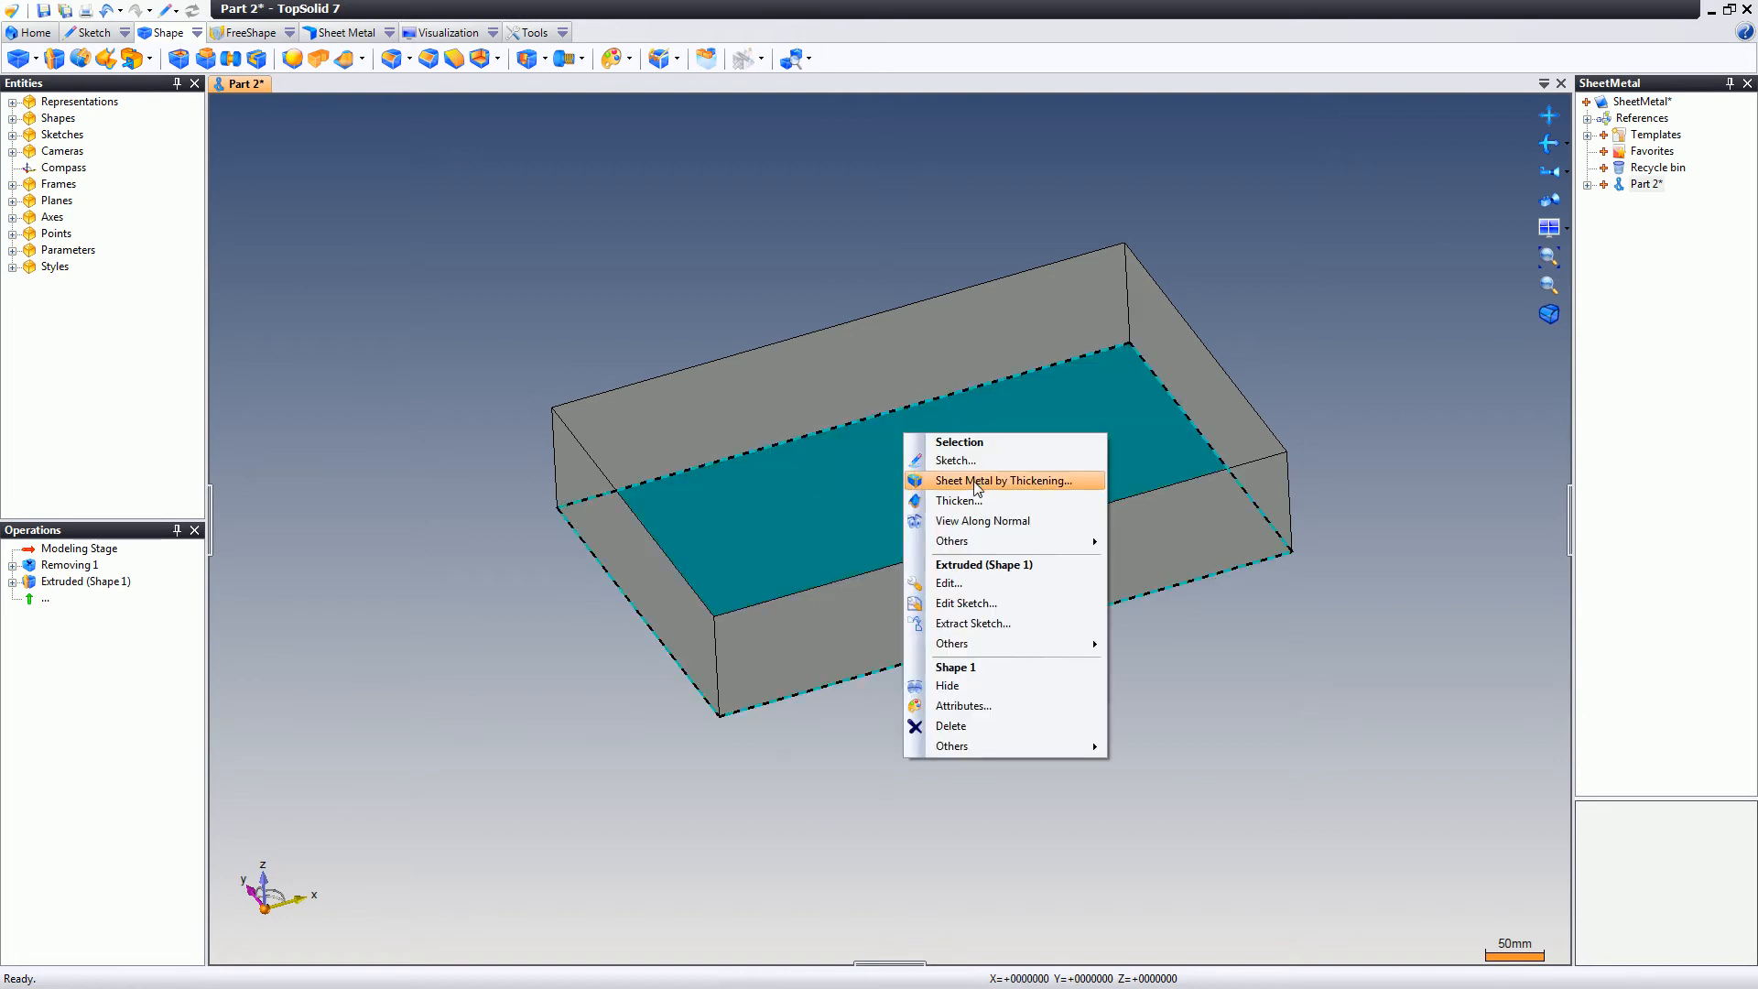
{"action": "left_click", "coordinate": [1006, 480]}
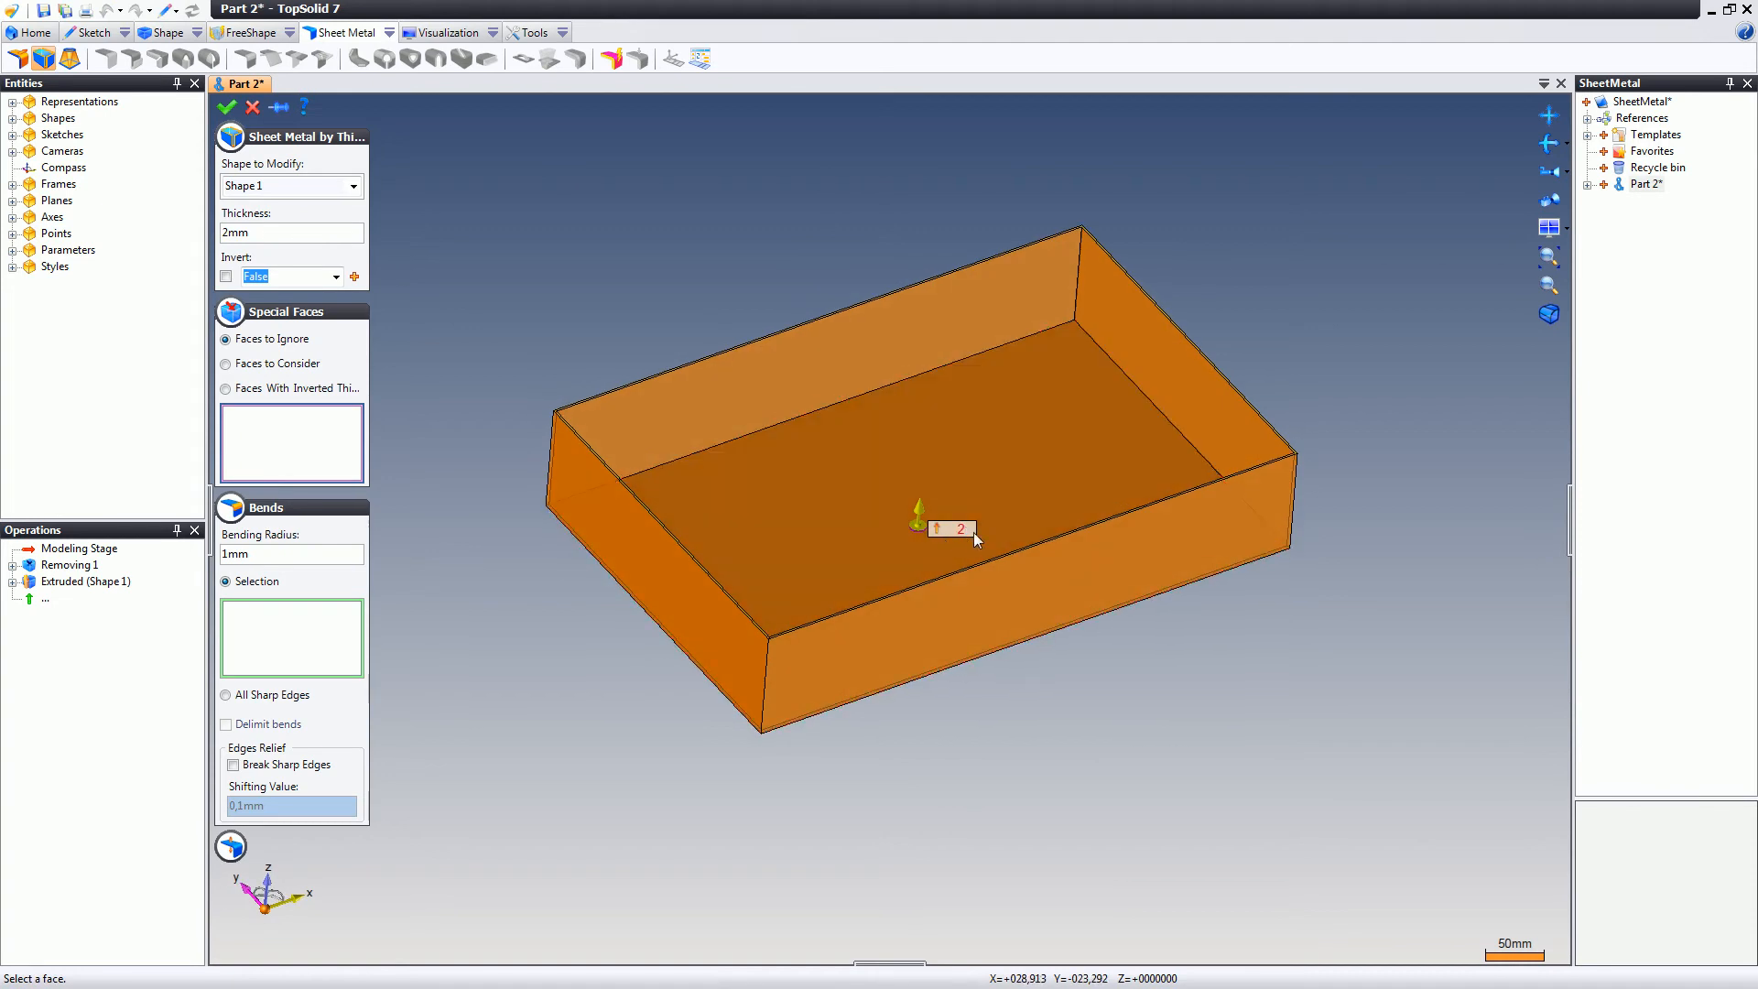
{"action": "right_click", "coordinate": [571, 239]}
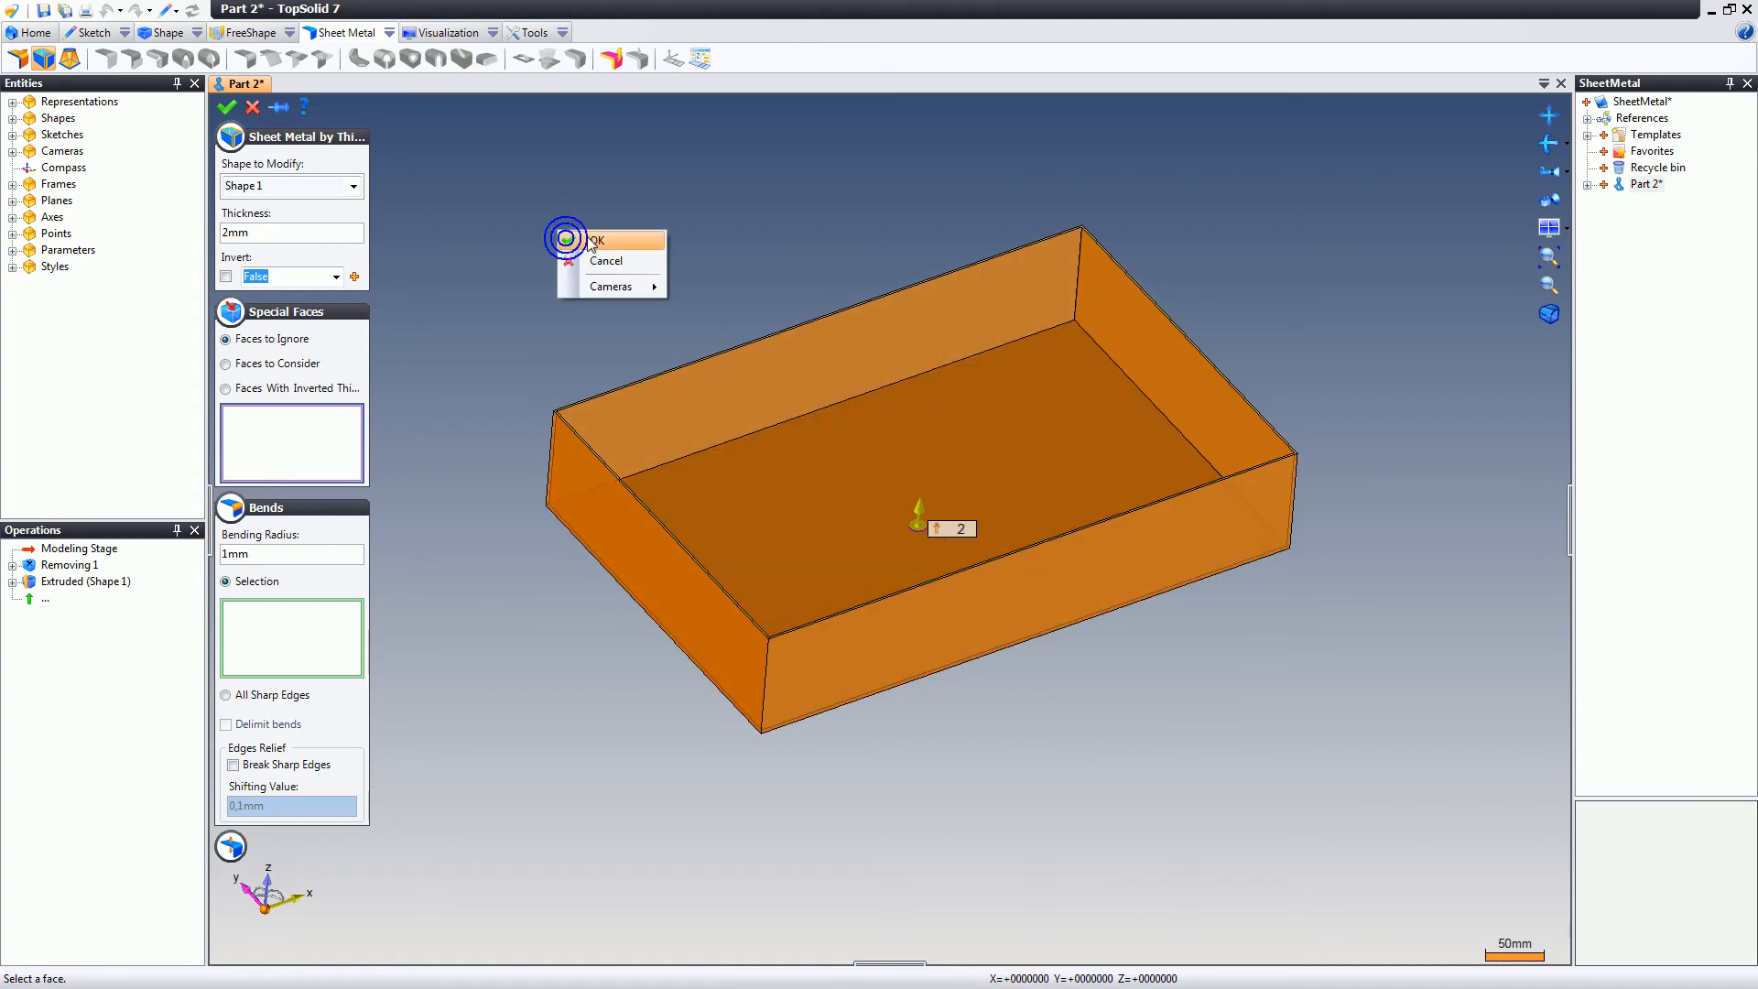
{"action": "left_click", "coordinate": [599, 240]}
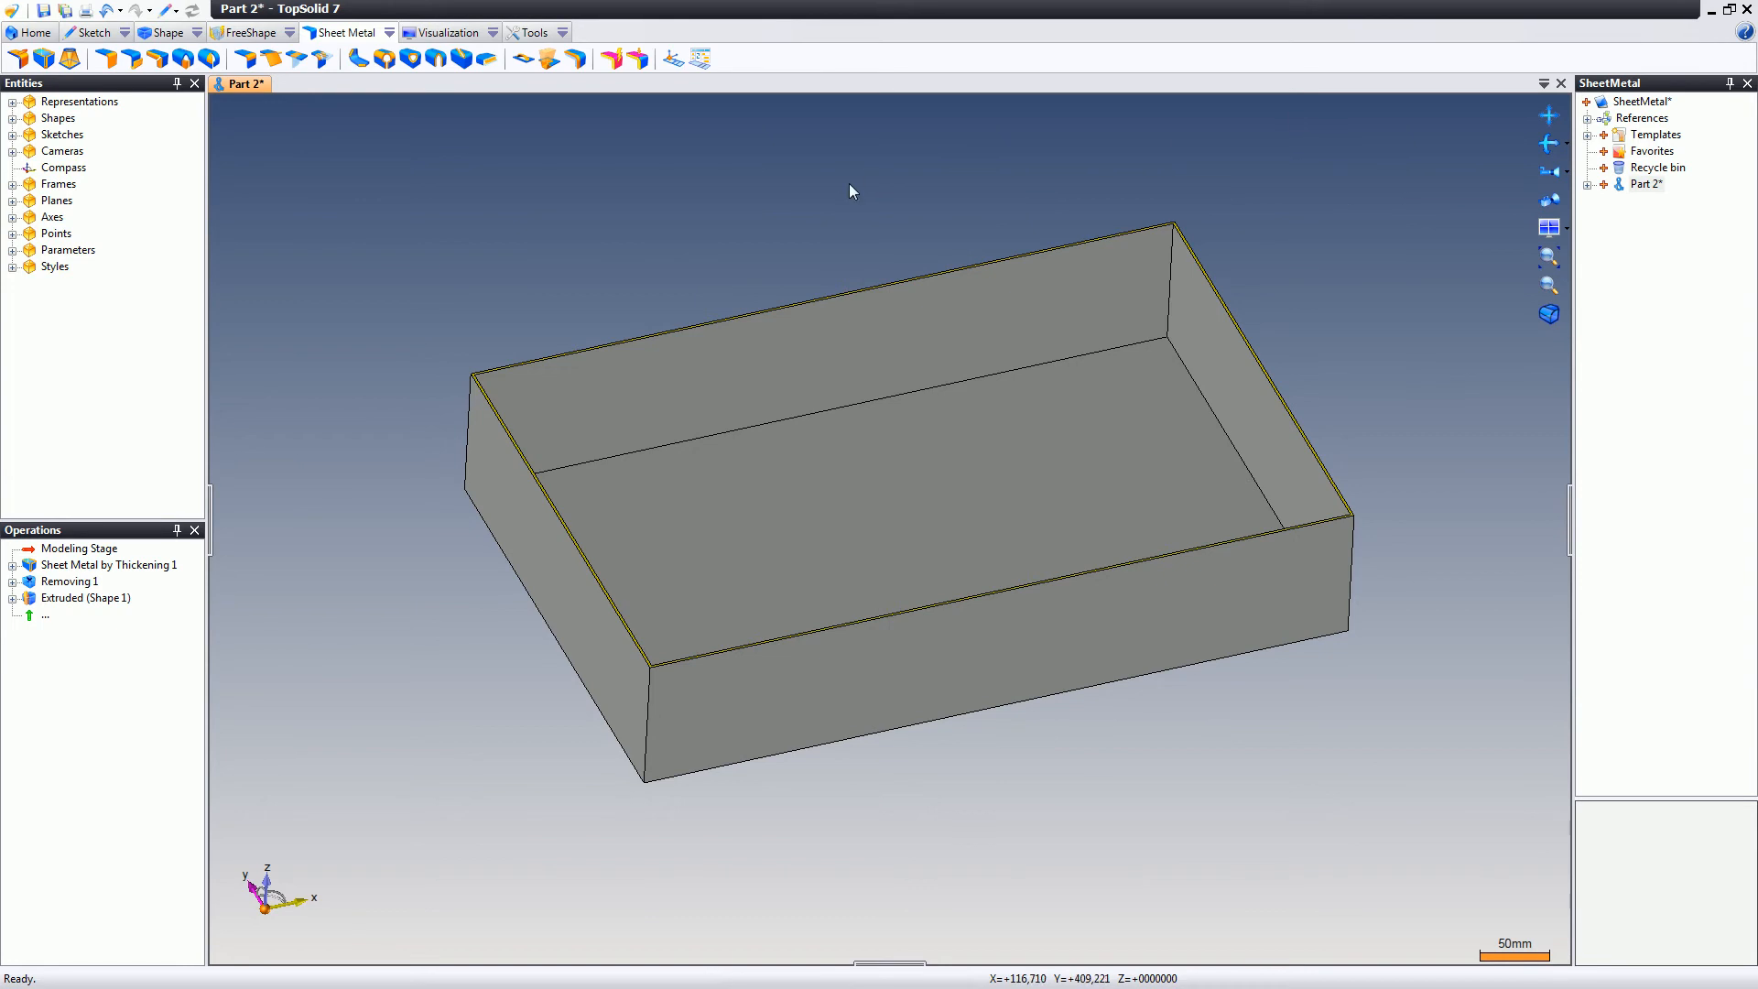
{"action": "mouse_move", "coordinate": [874, 194]}
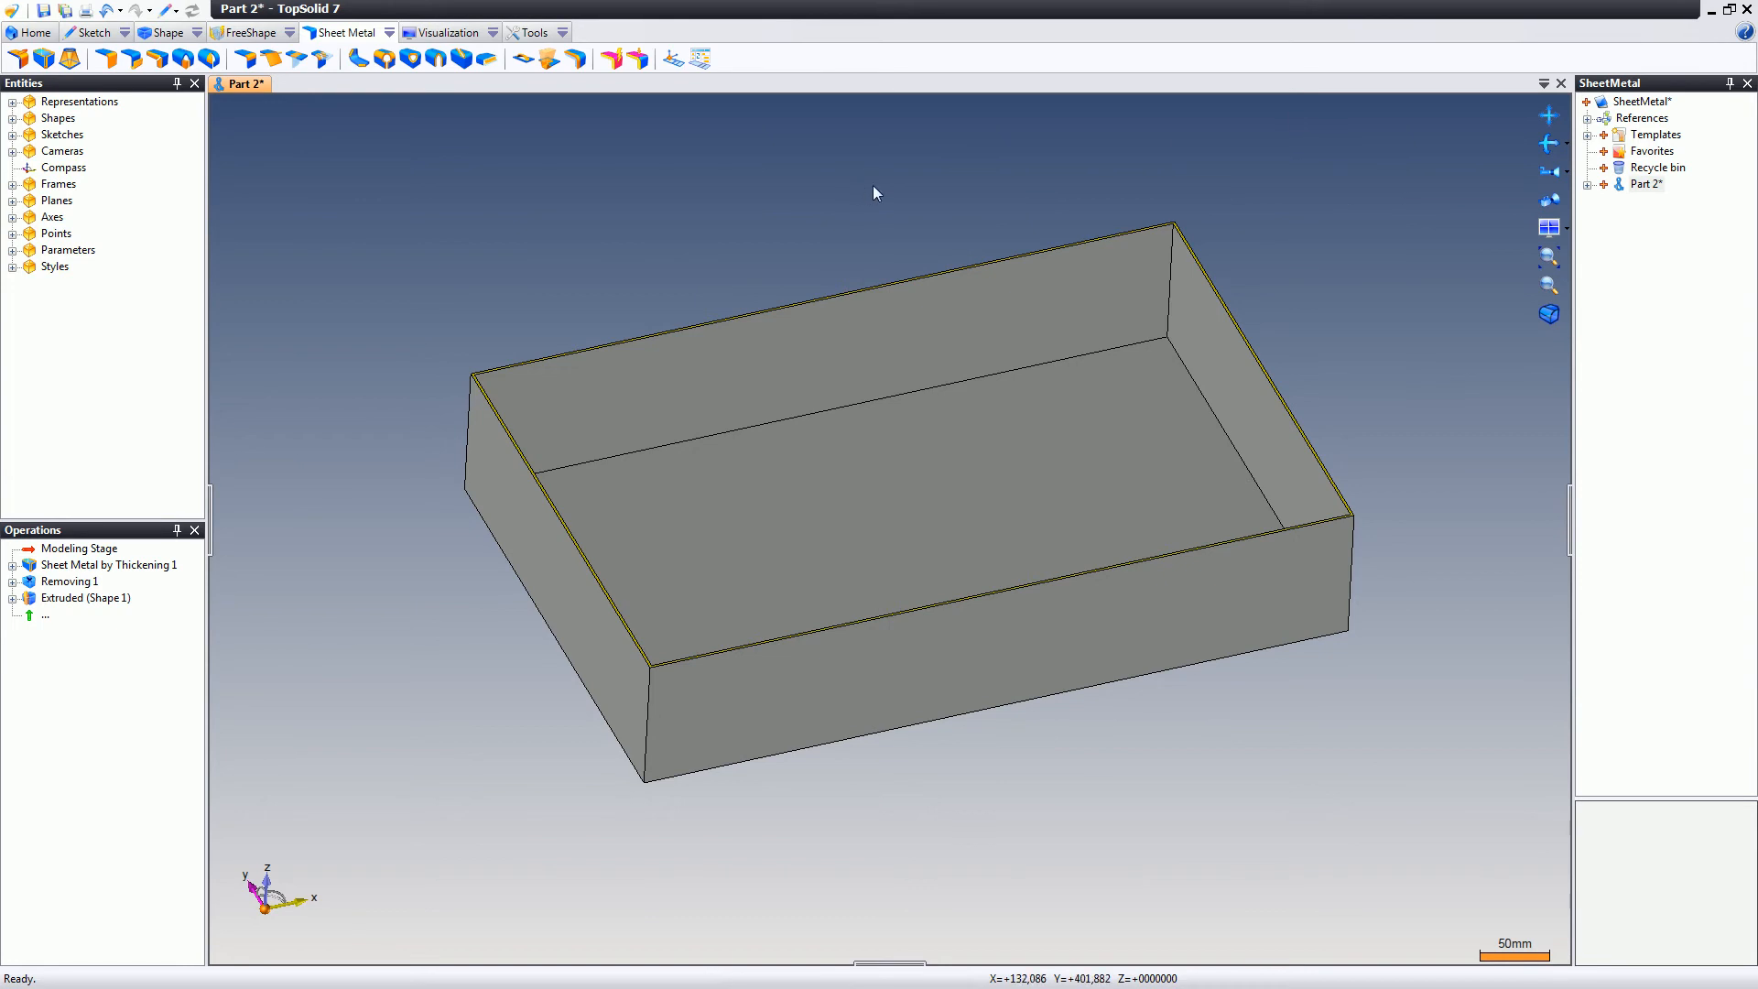
{"action": "mouse_move", "coordinate": [884, 169]}
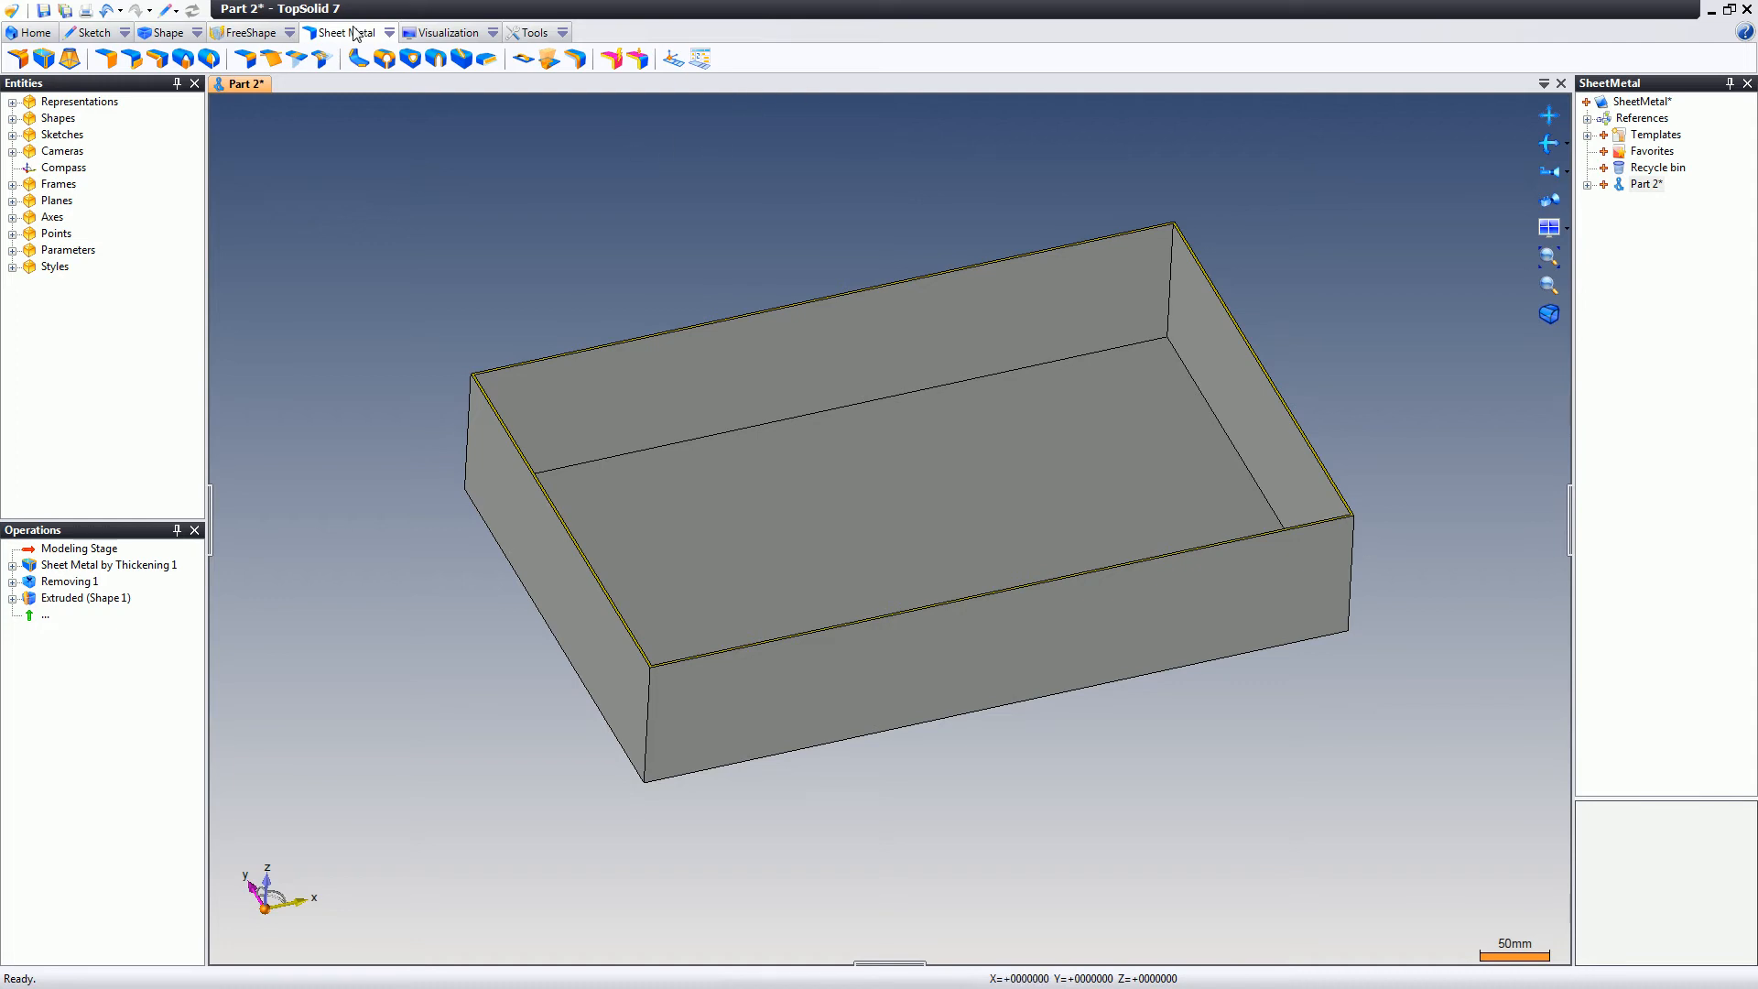
{"action": "mouse_move", "coordinate": [388, 59]}
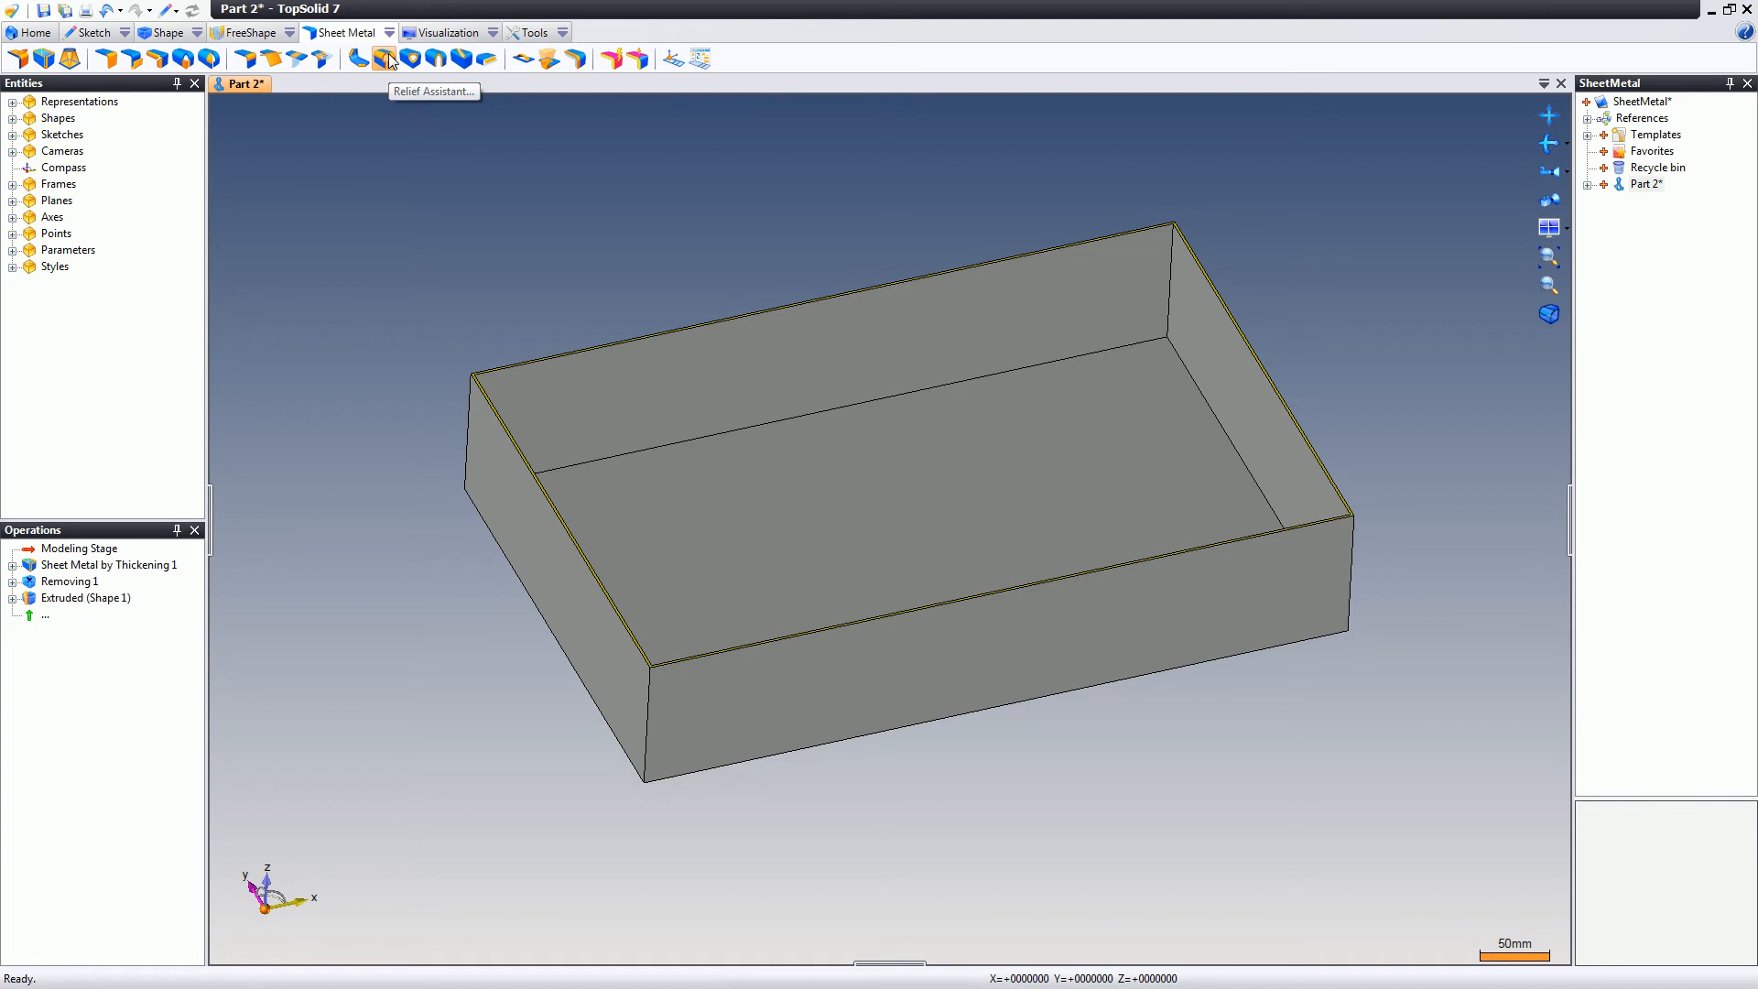
- Apply the Relief Assistant on the bottom face with 3 mm corner reliefs and 1 mm bend radius
{"action": "left_click", "coordinate": [390, 59]}
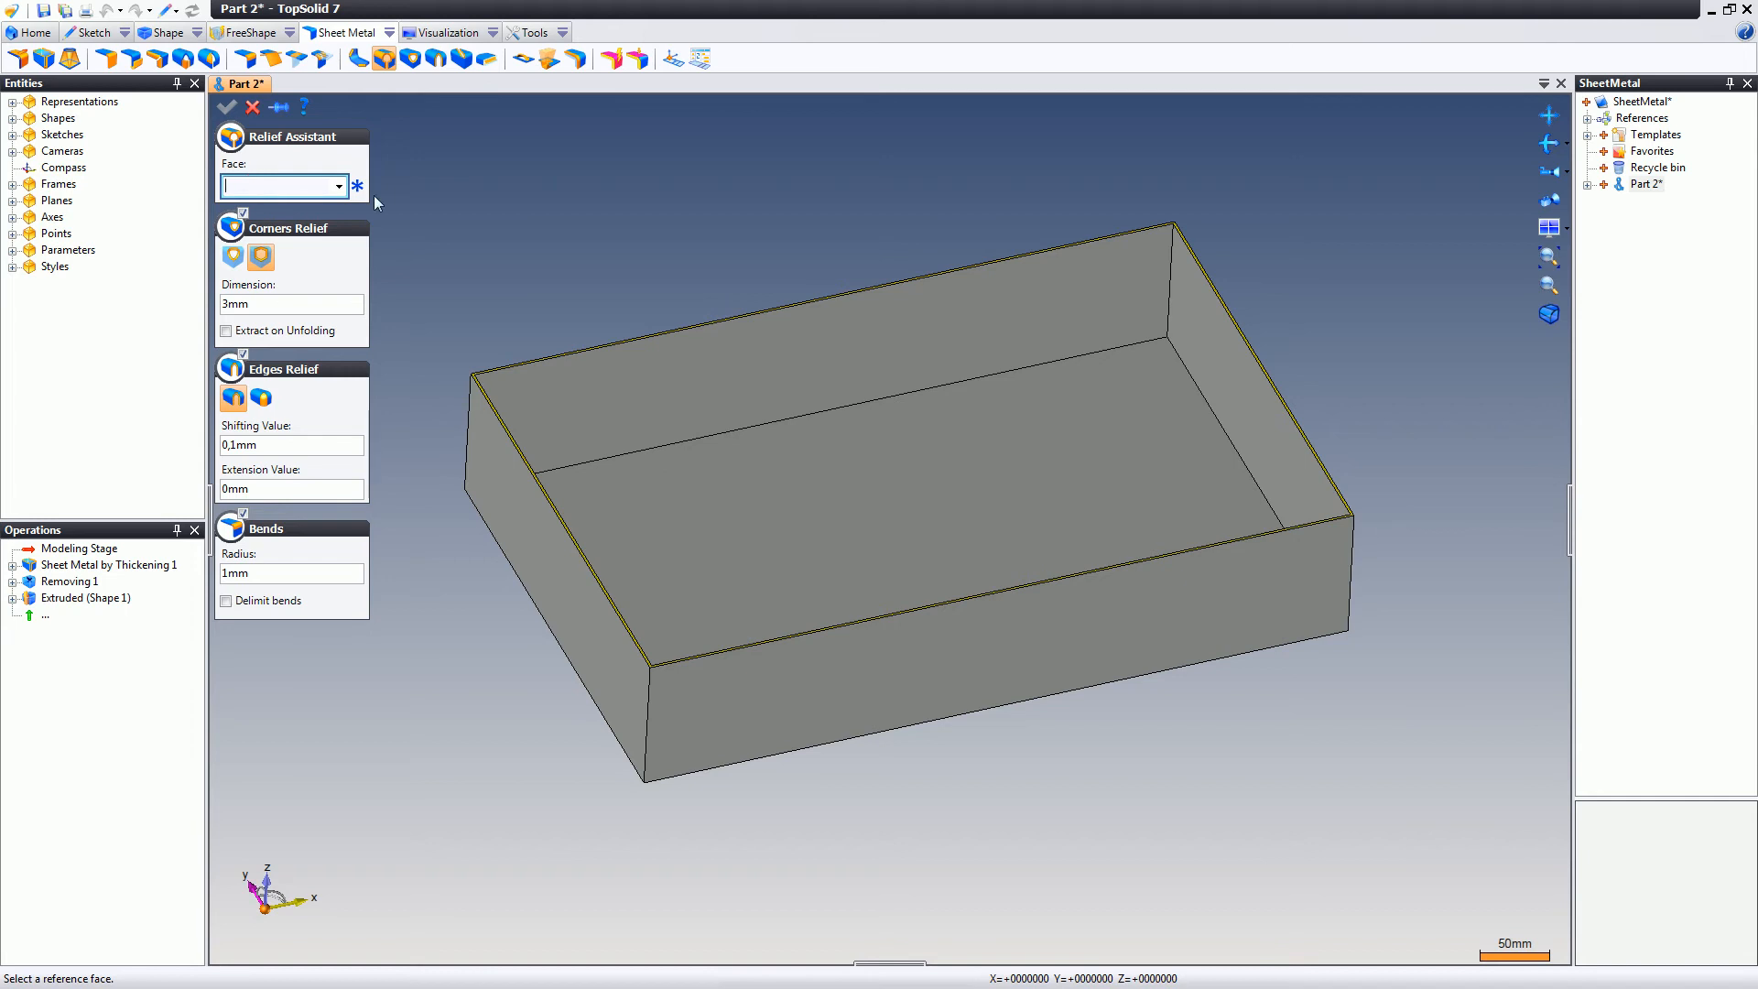
{"action": "left_click", "coordinate": [878, 475]}
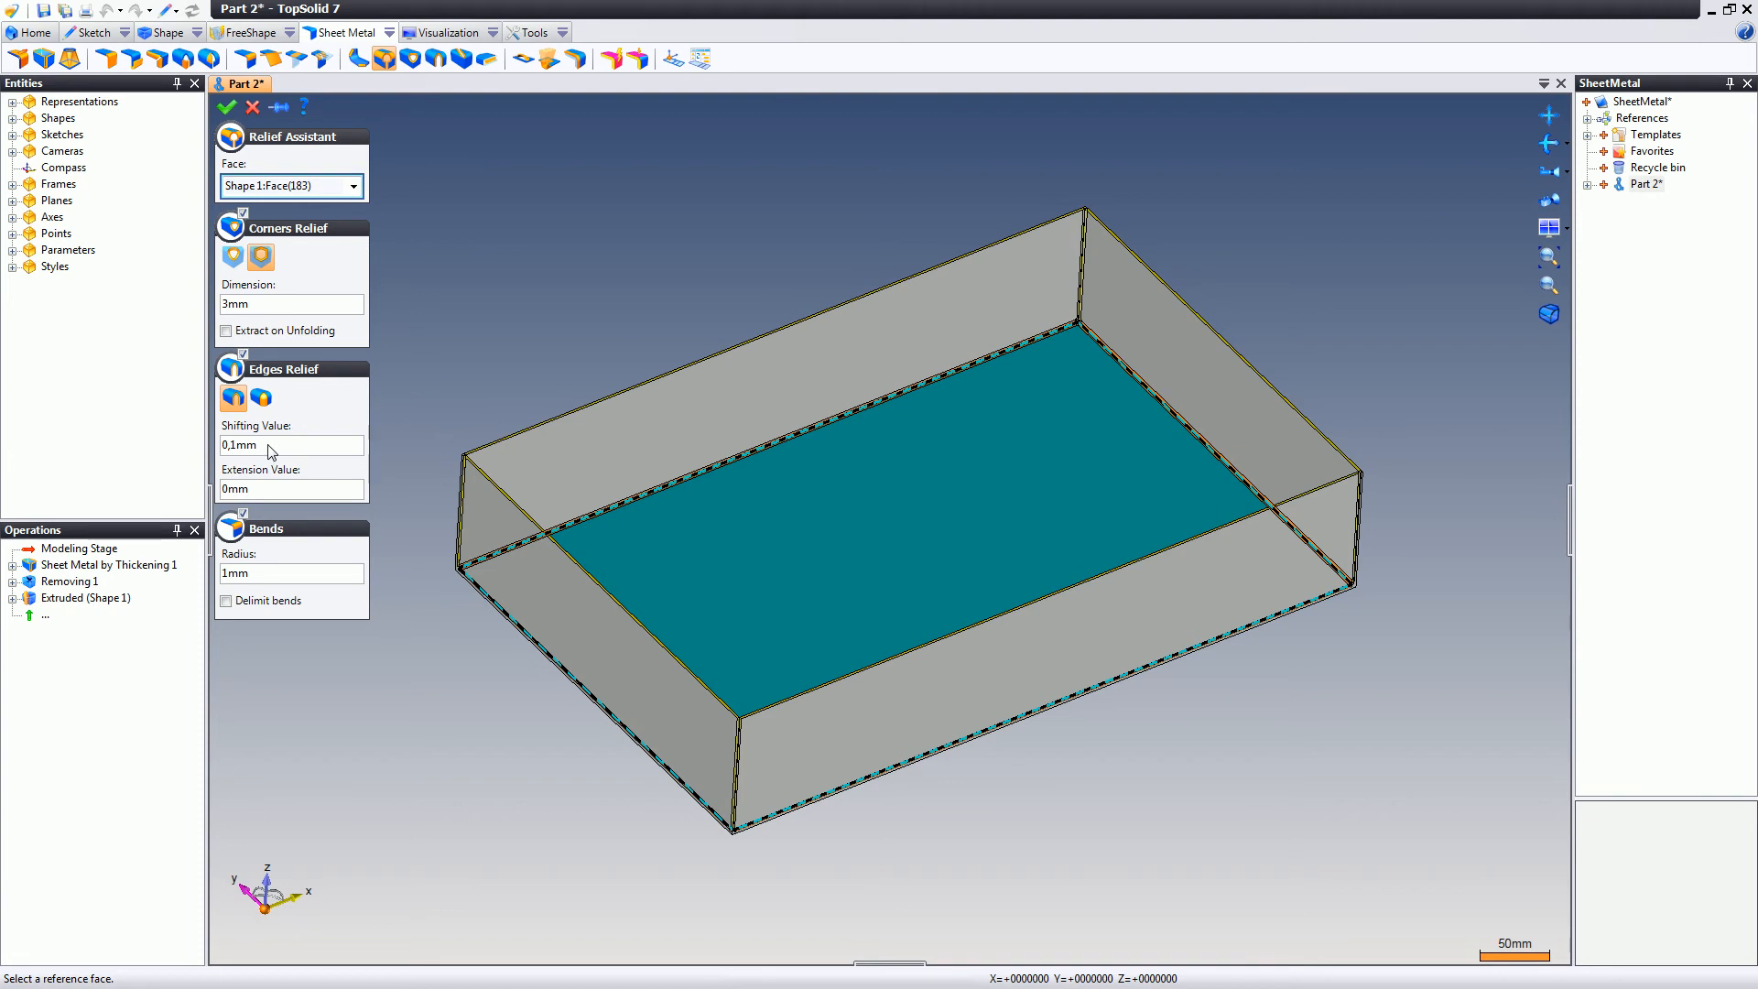
{"action": "mouse_move", "coordinate": [266, 563]}
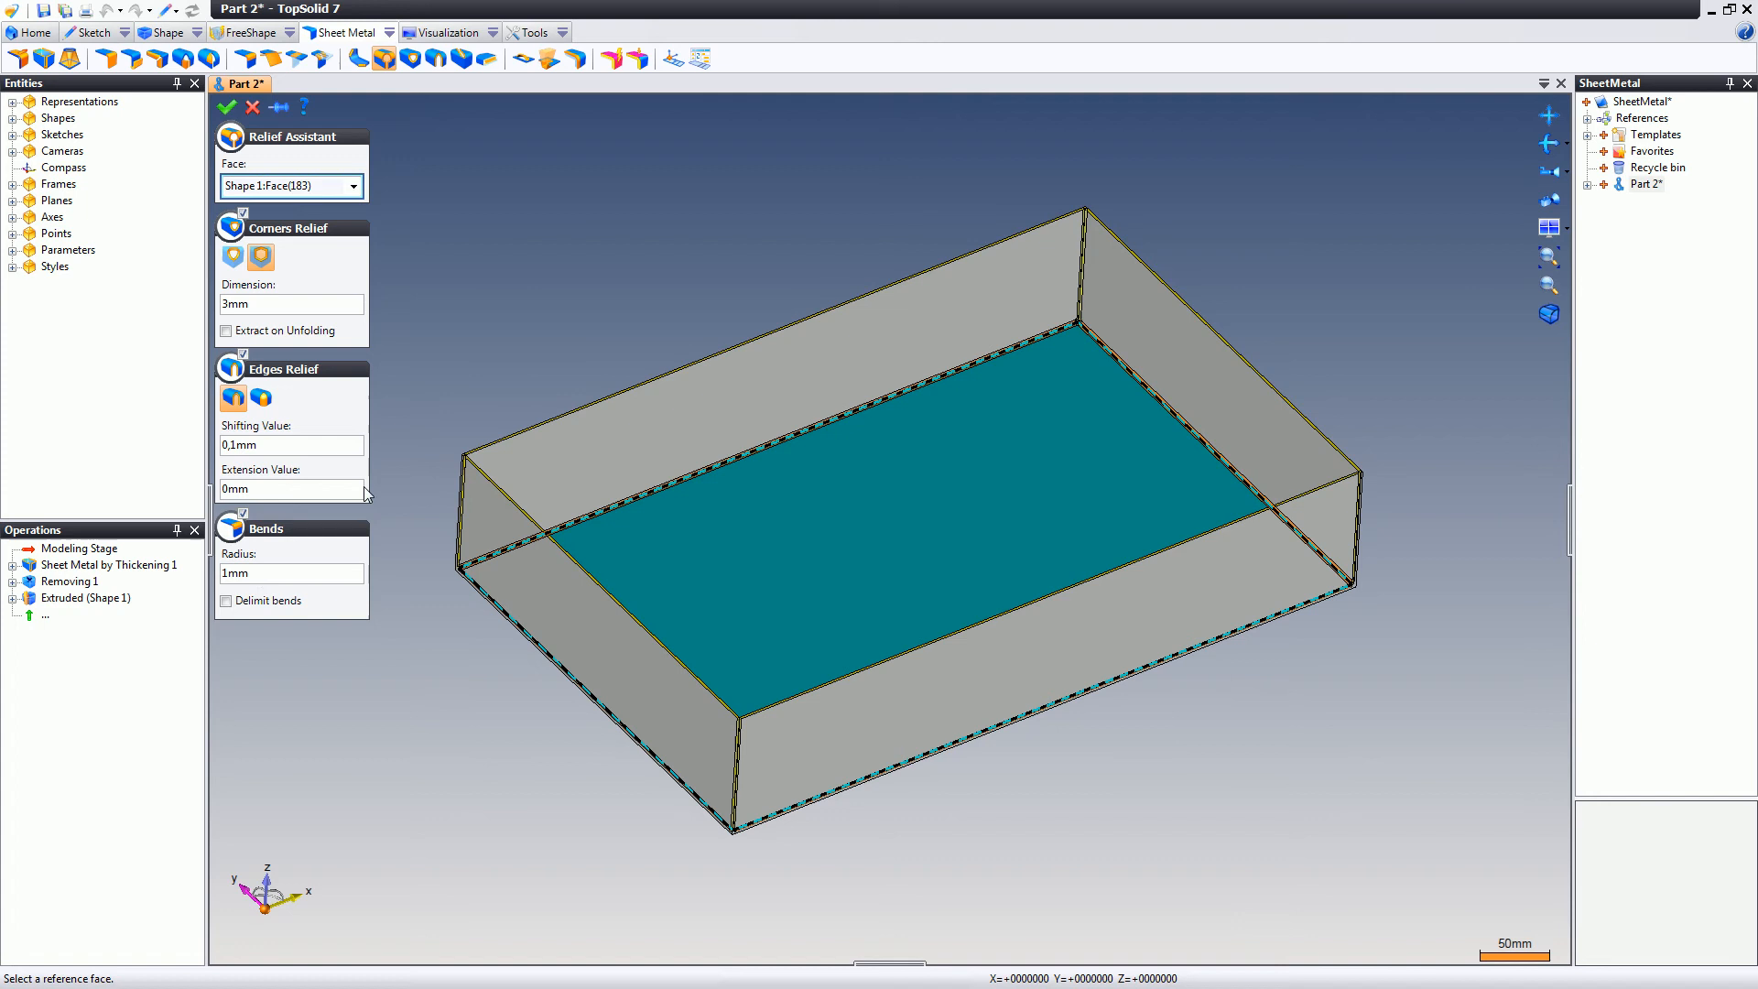
{"action": "right_click", "coordinate": [727, 336]}
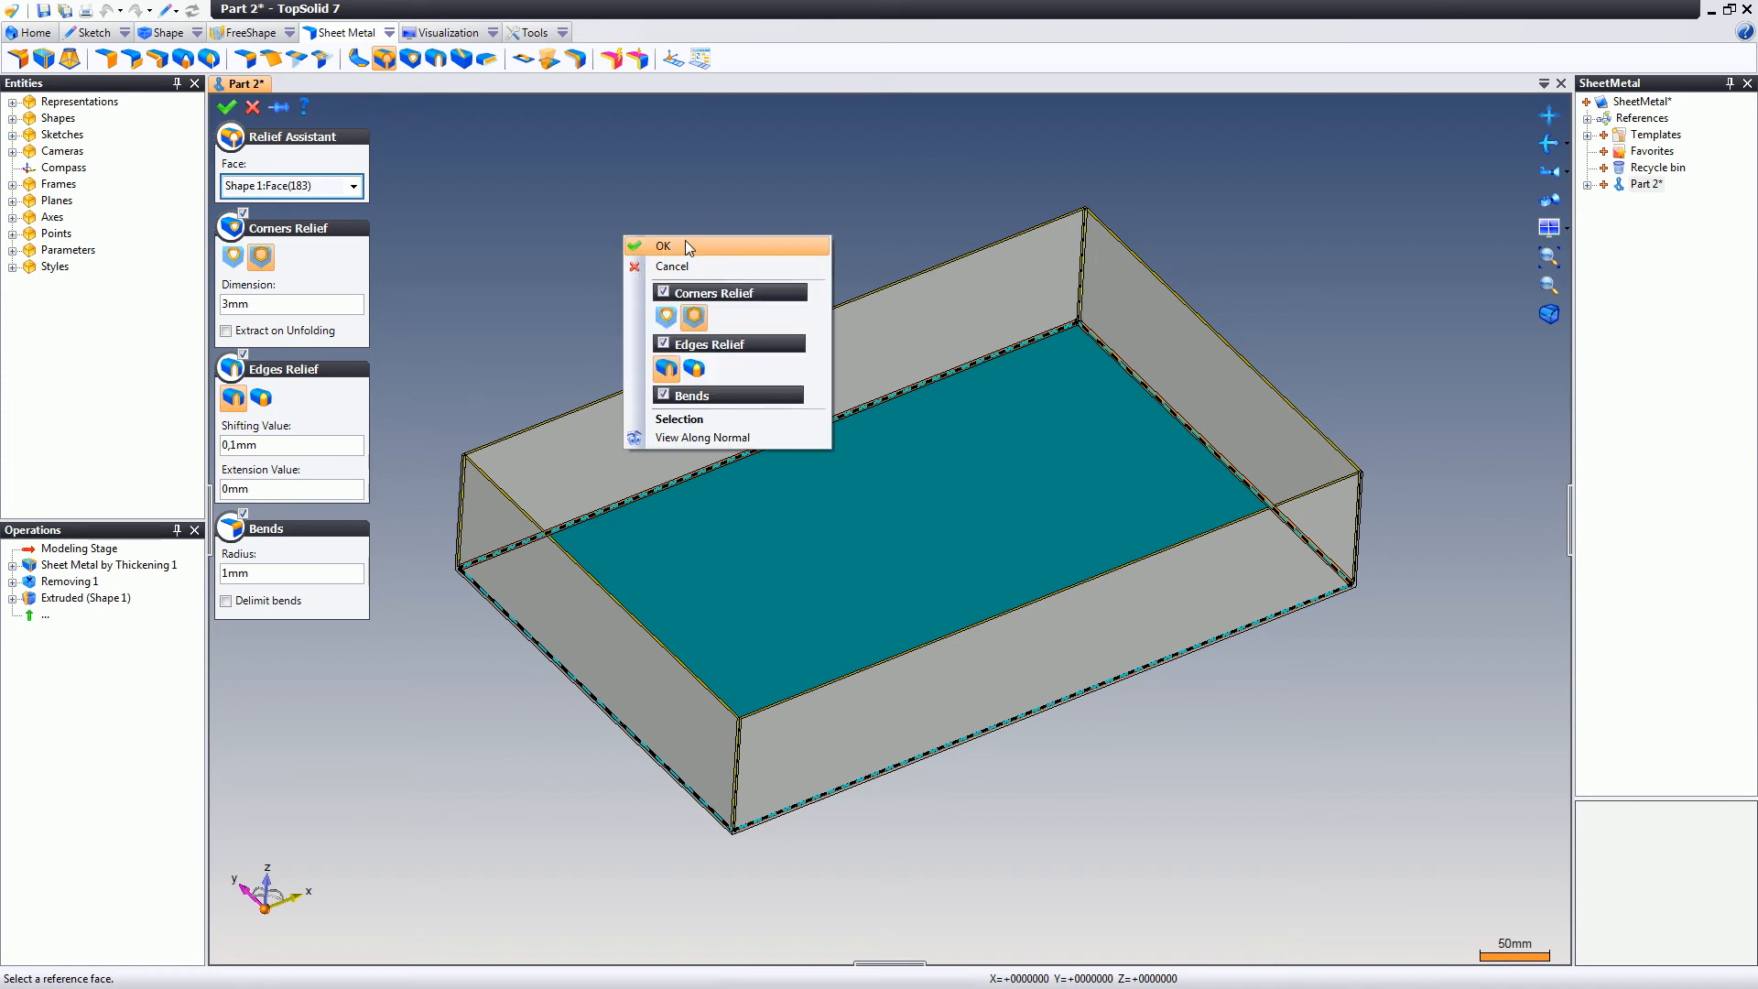
{"action": "left_click", "coordinate": [664, 246]}
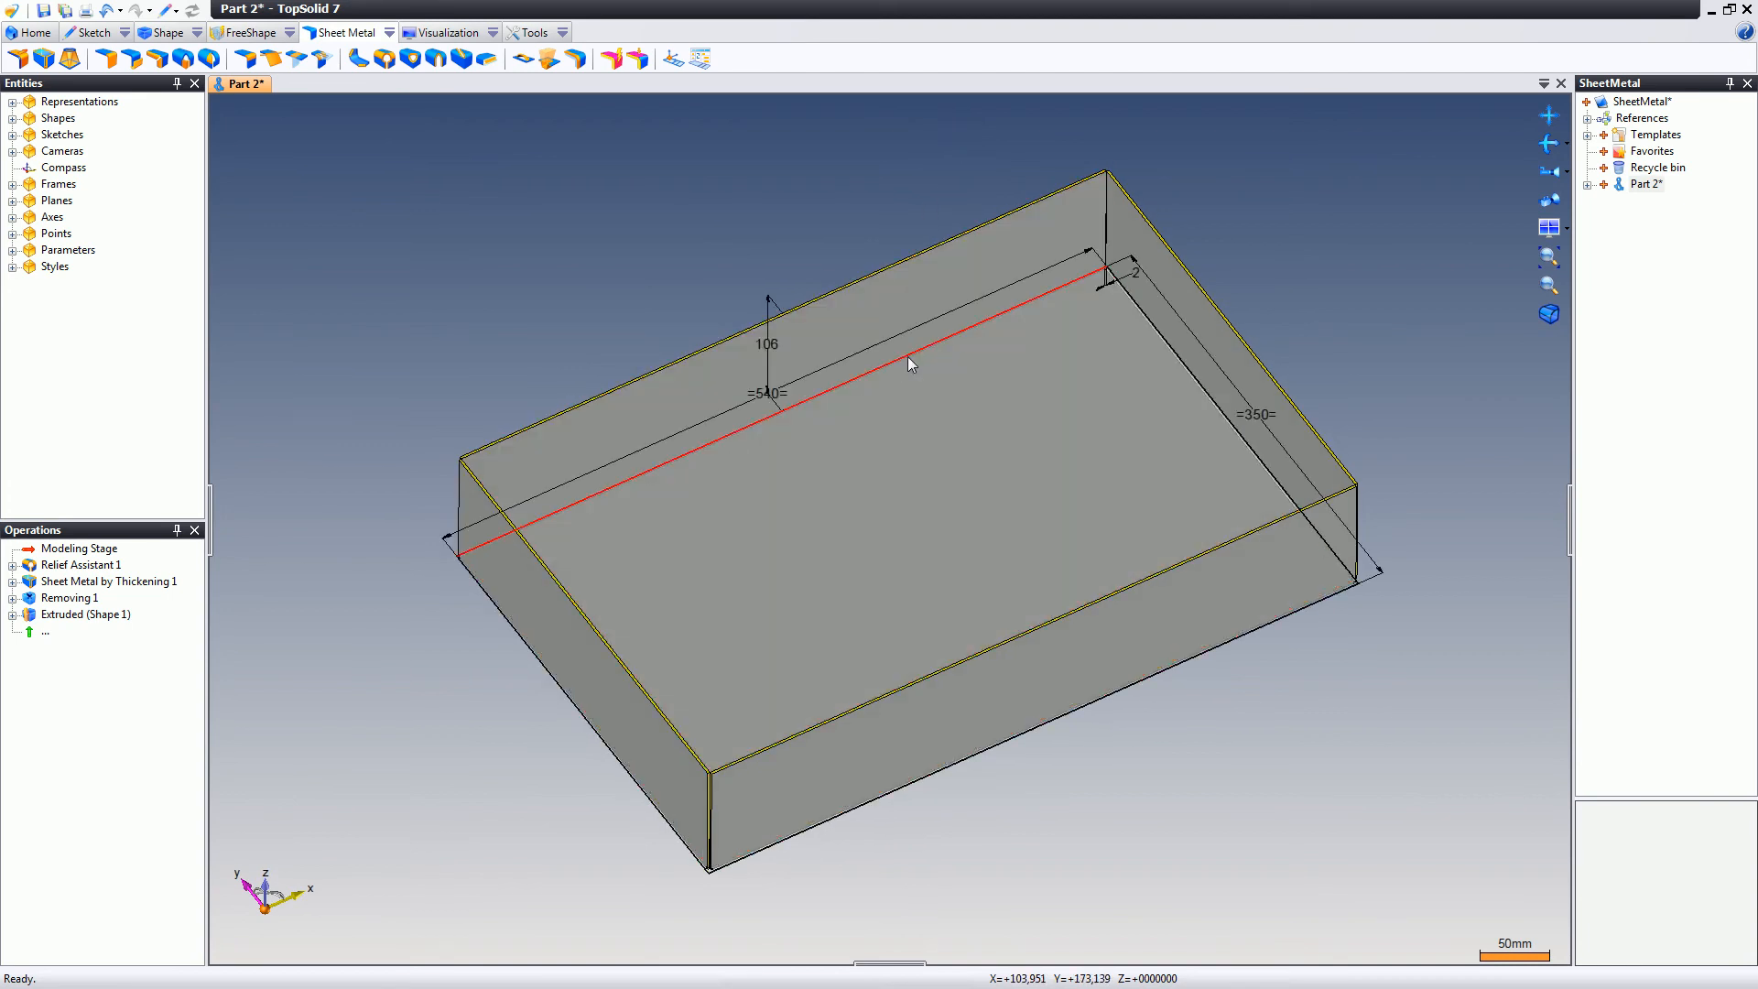
- Edit the base sketch and chamfer its four corners at 45° with 80 mm length
{"action": "right_click", "coordinate": [908, 363]}
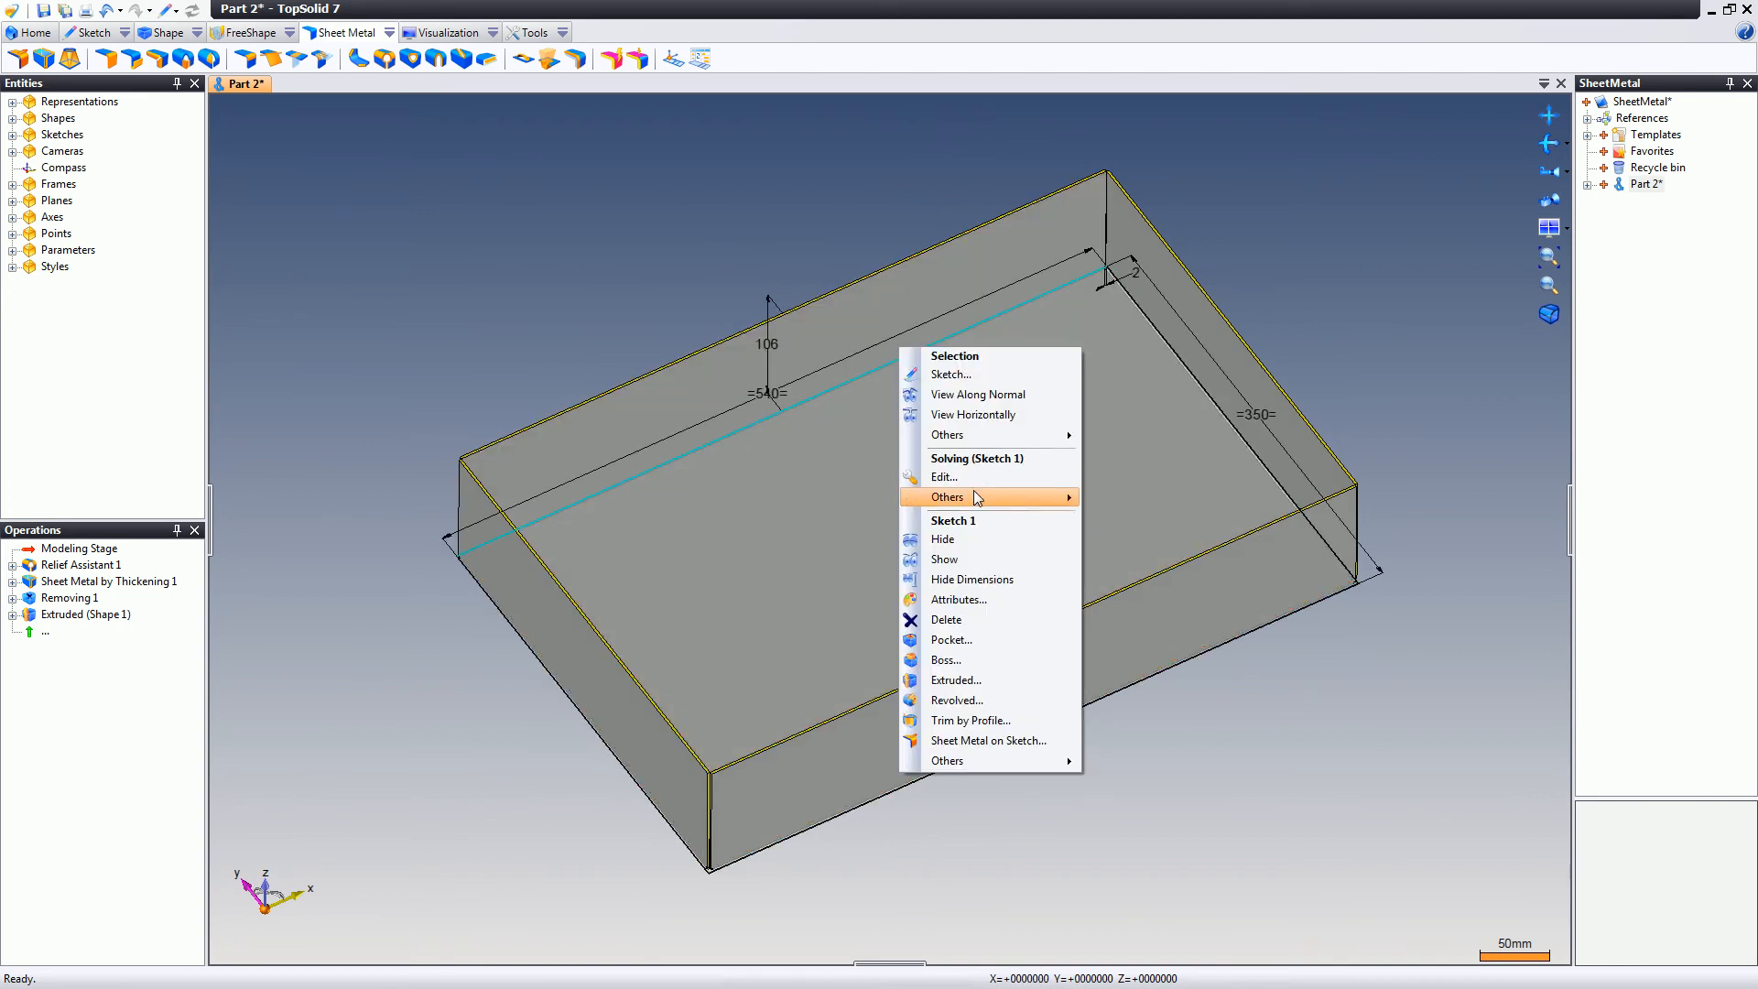
{"action": "left_click", "coordinate": [943, 476]}
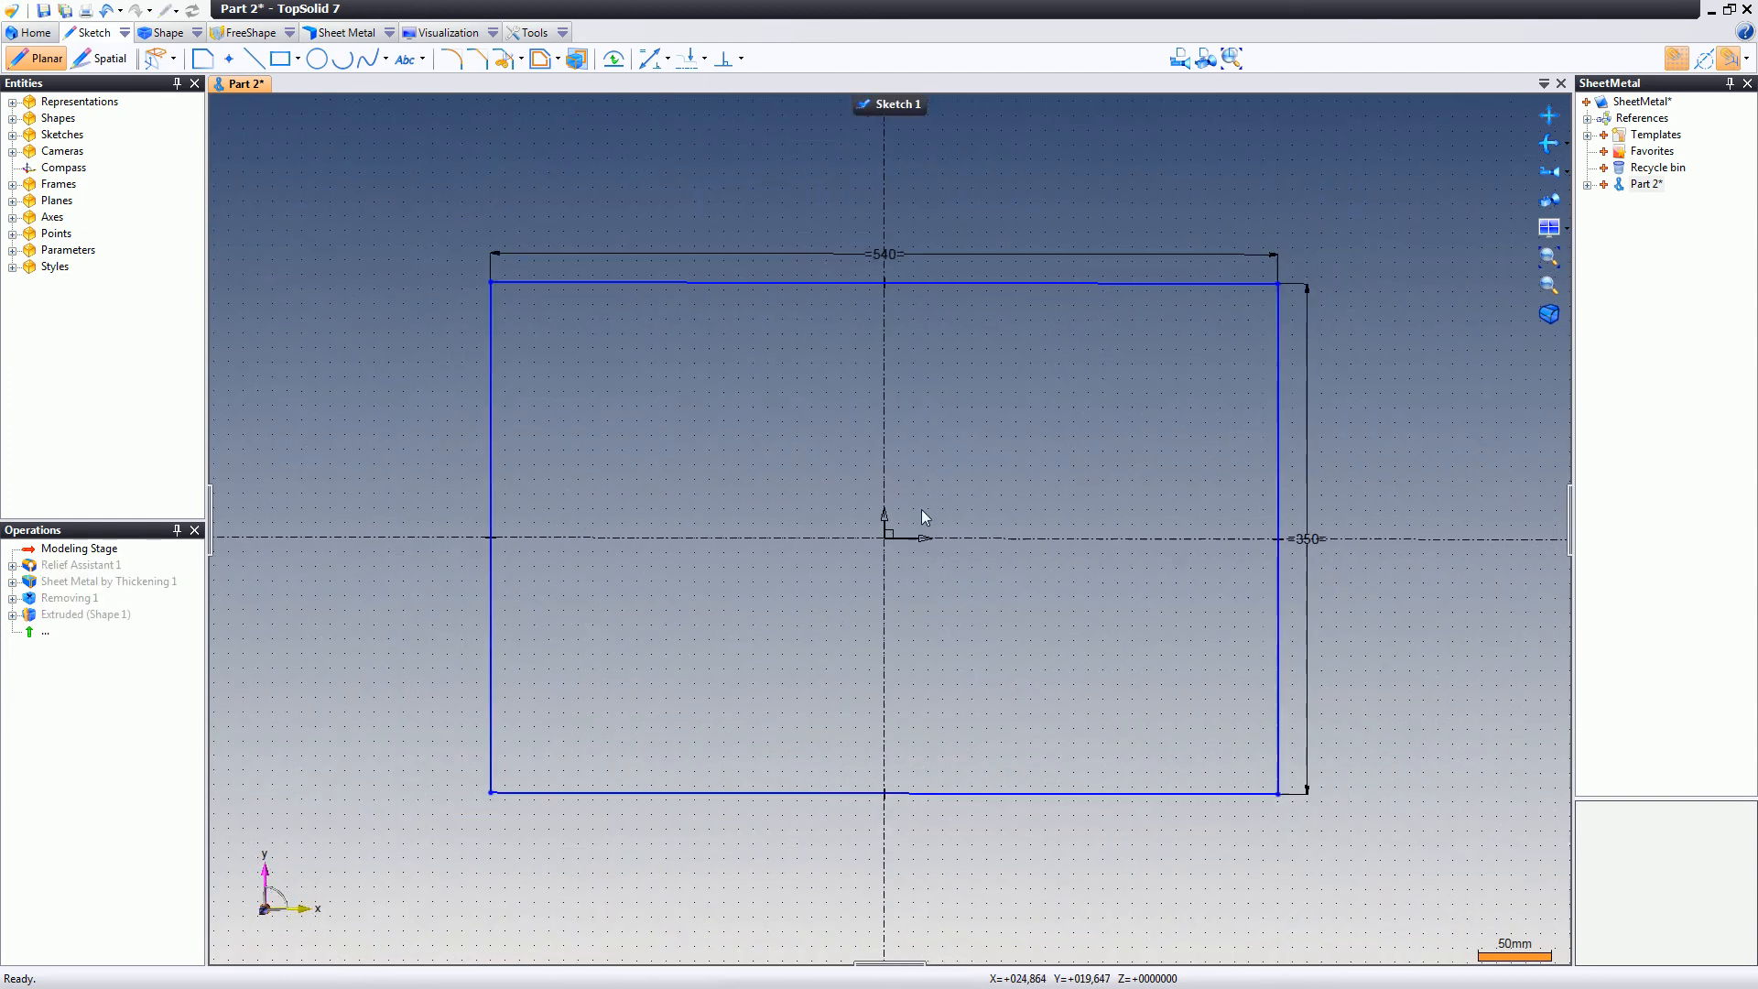
{"action": "left_click", "coordinate": [476, 59]}
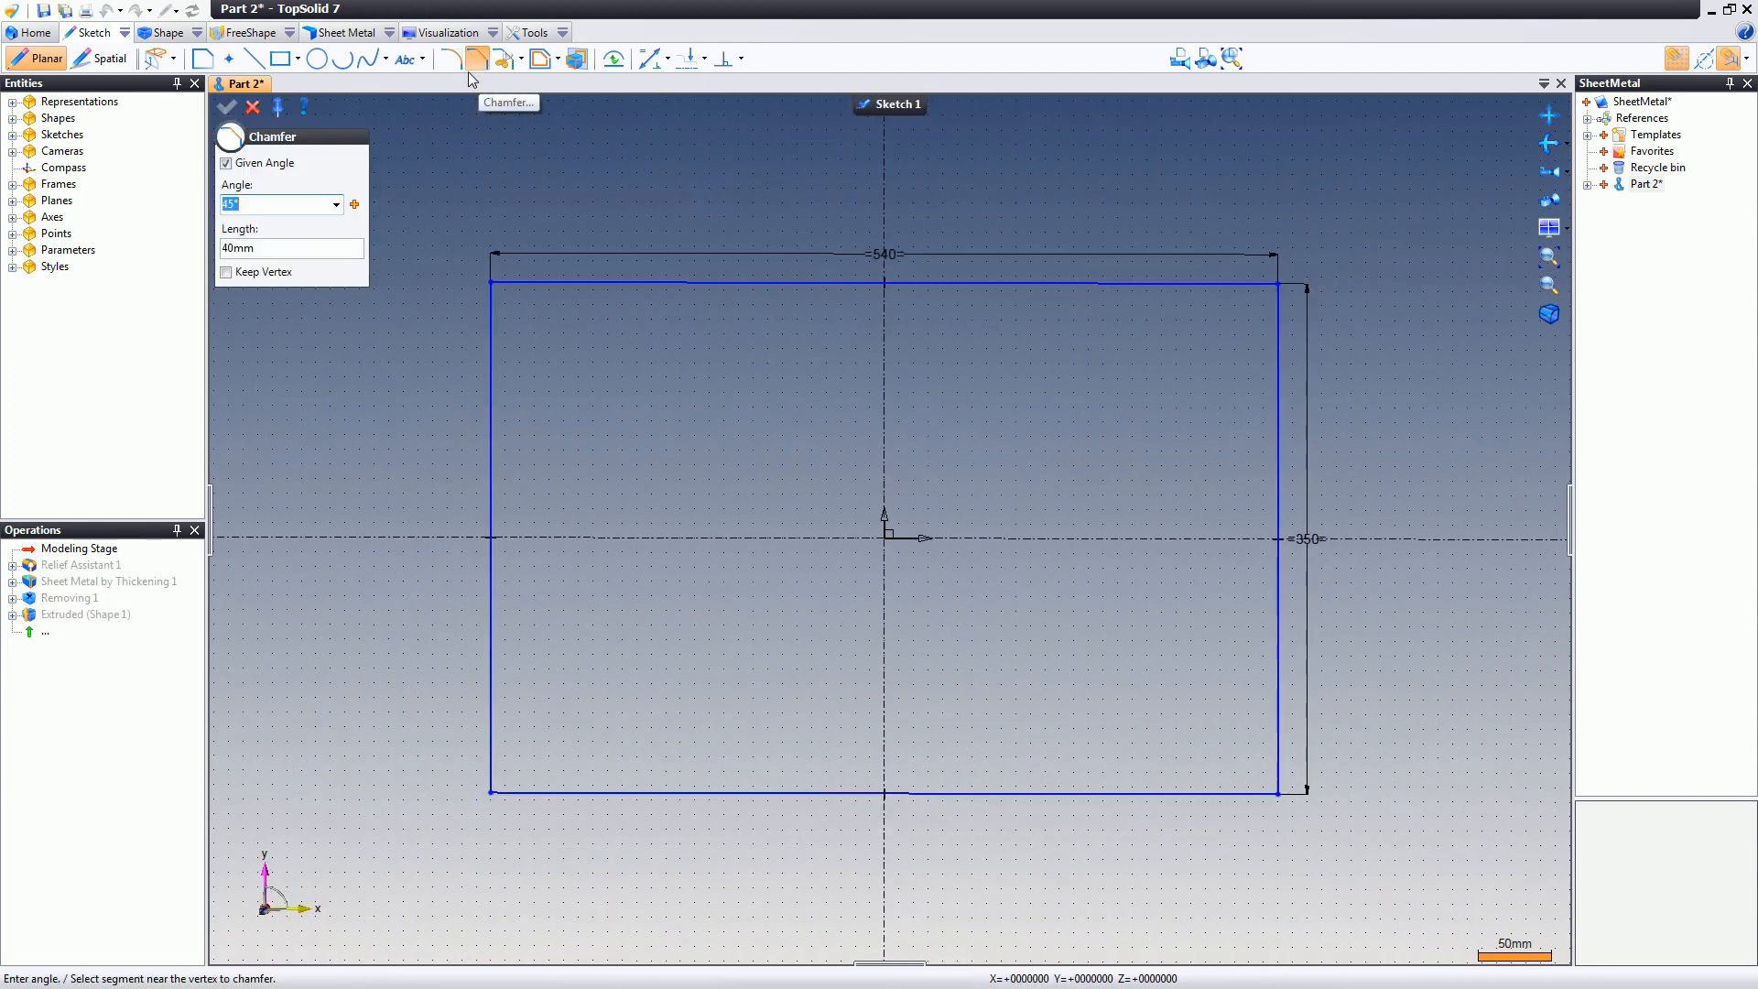
{"action": "left_click", "coordinate": [280, 248]}
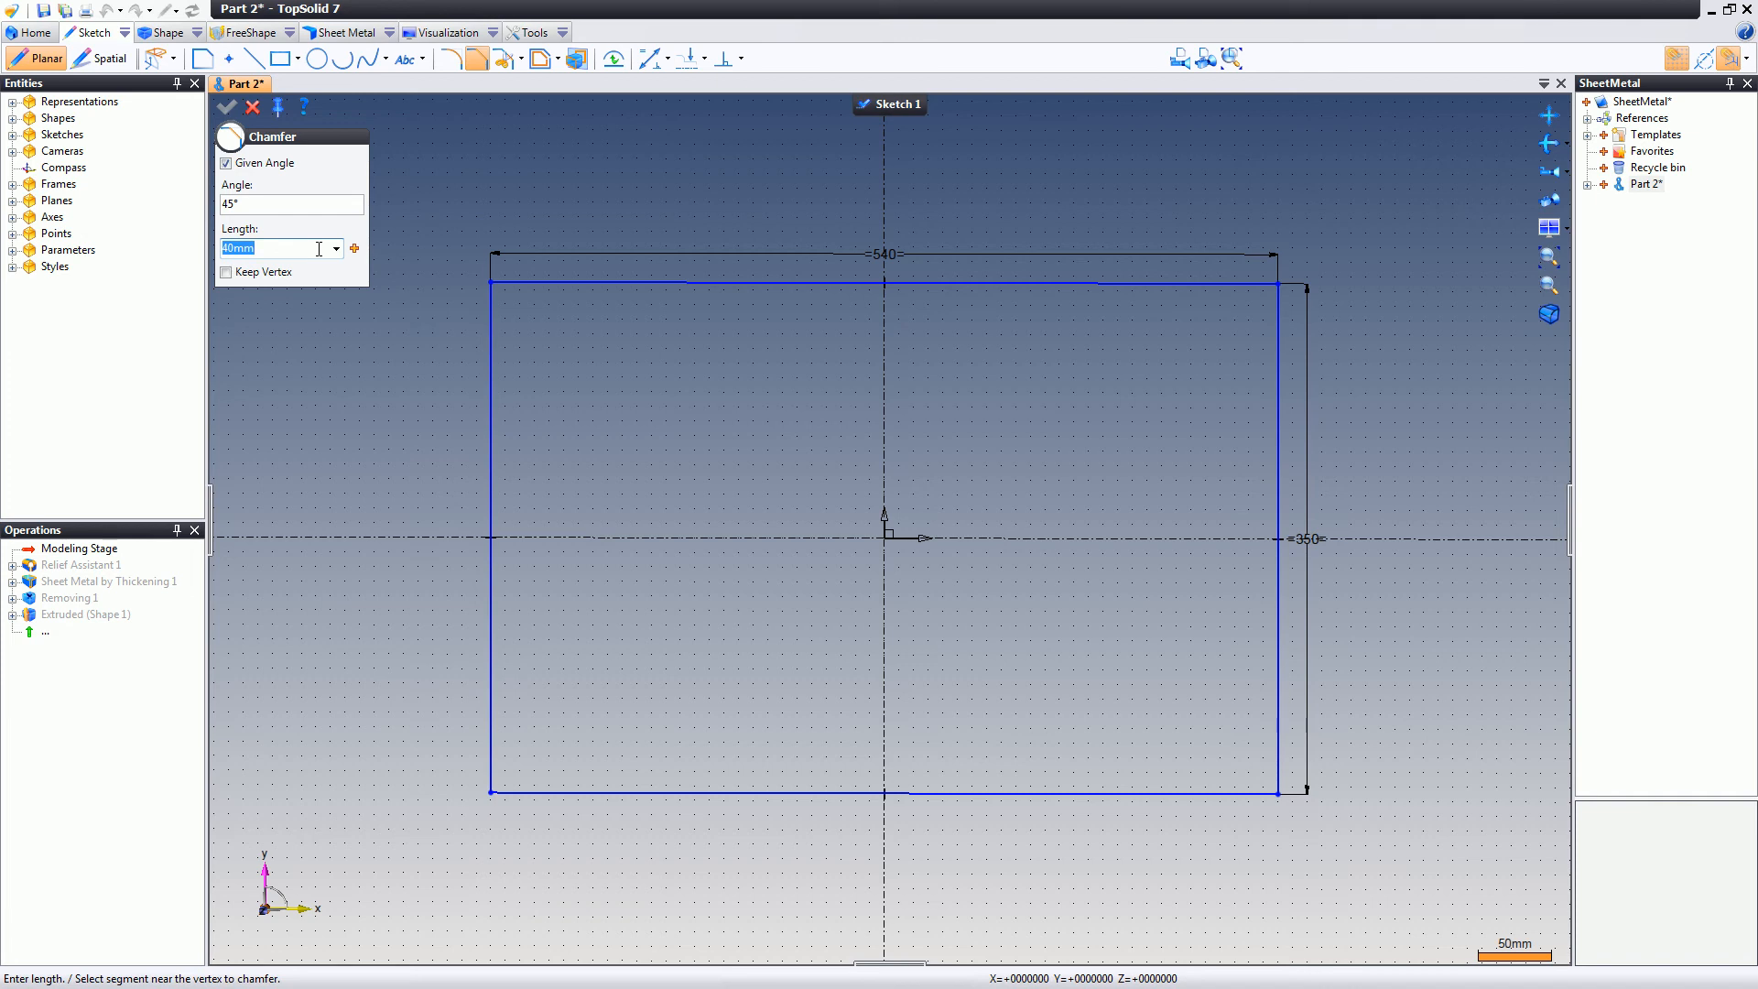
{"action": "type", "text": "80mm"}
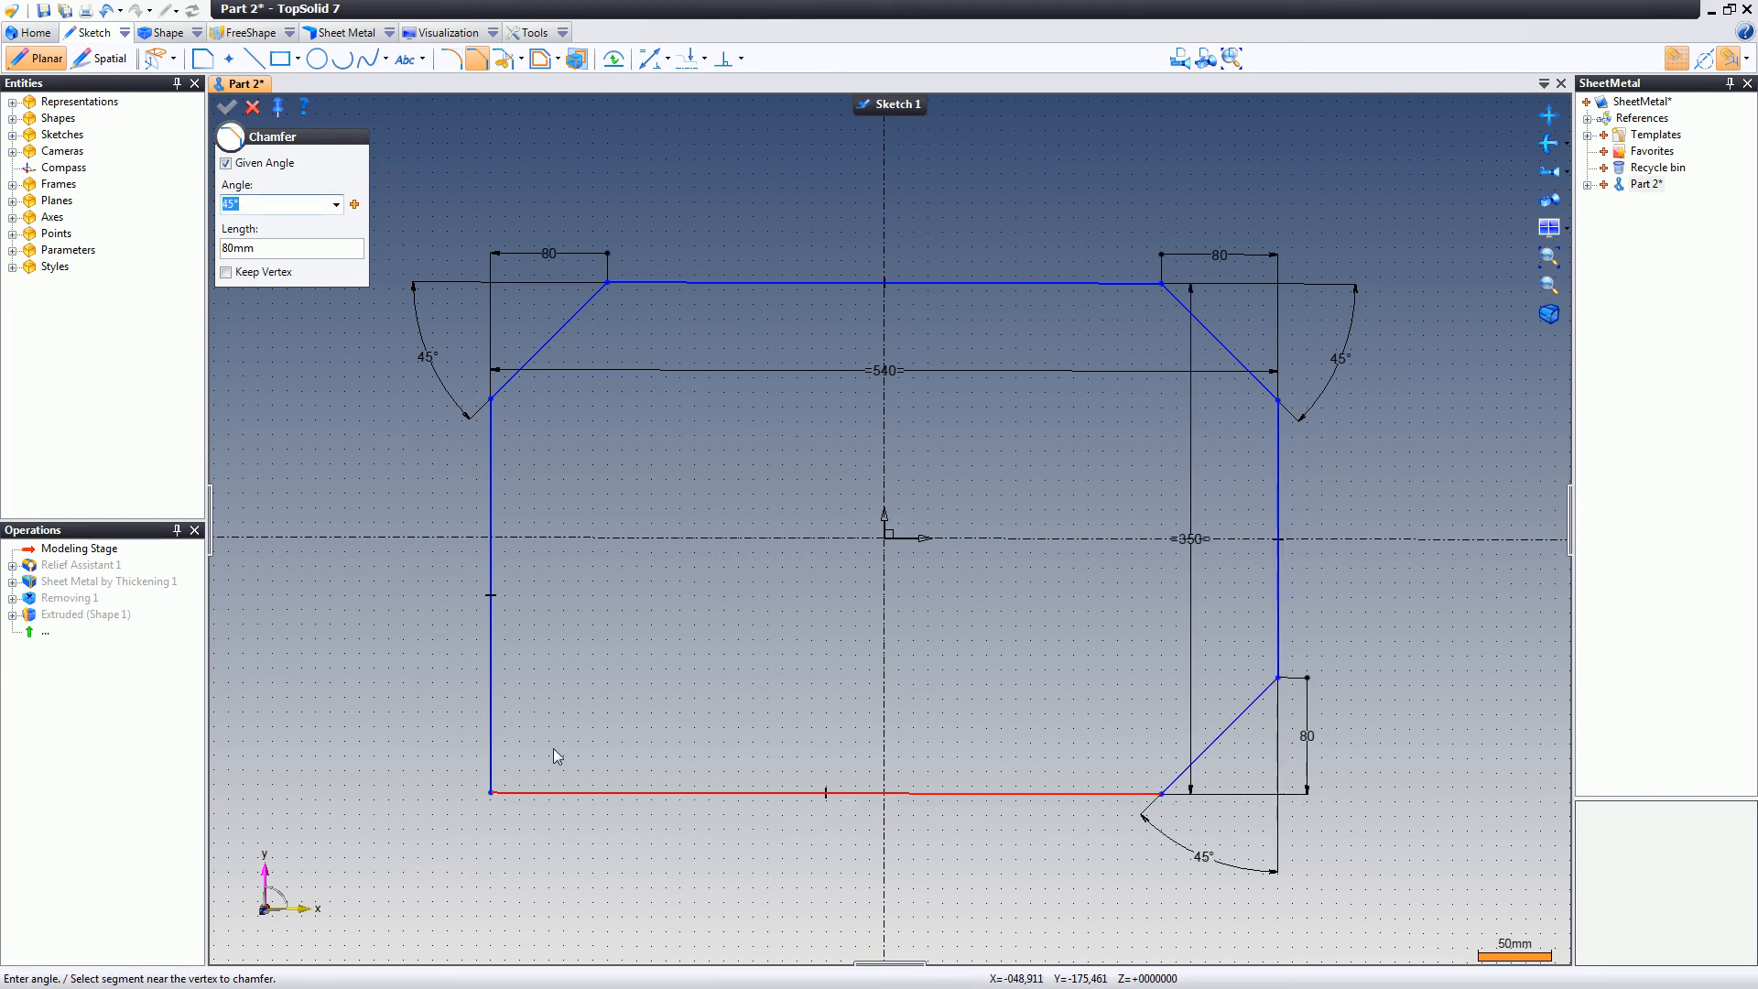
{"action": "left_click", "coordinate": [489, 791]}
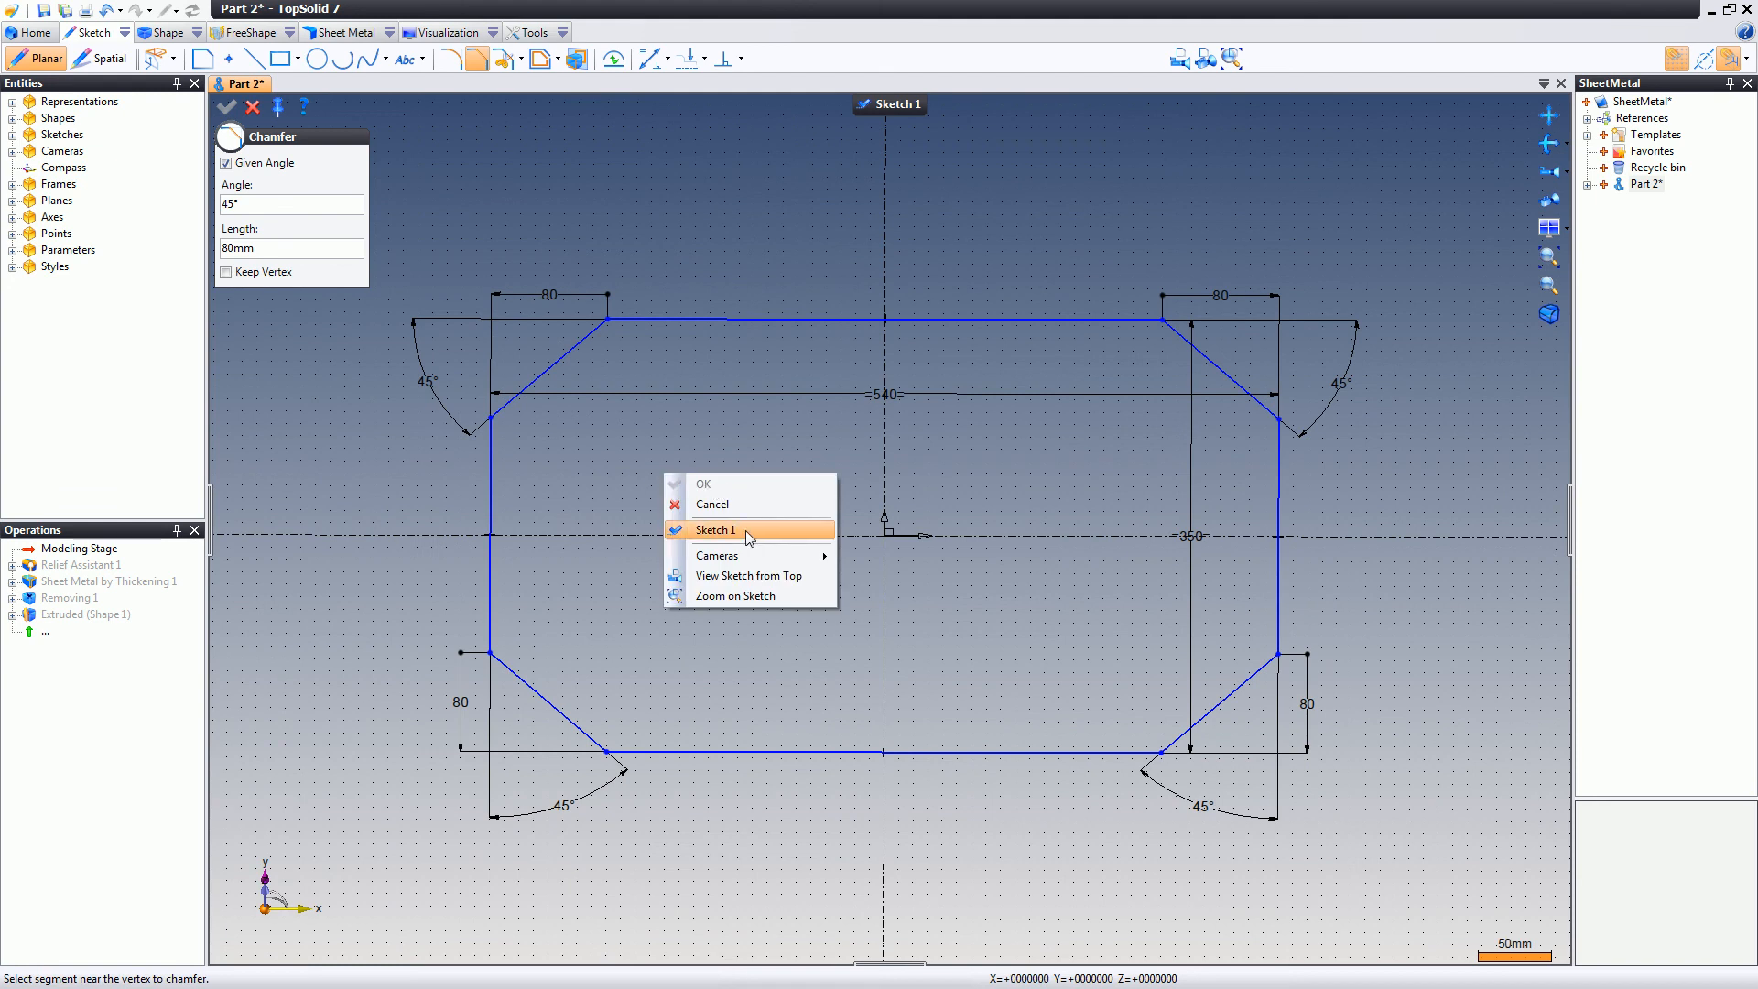
- Validate Sketch 1 so the tray rebuilds with chamfered corner walls, then inspect it
{"action": "left_click", "coordinate": [715, 530]}
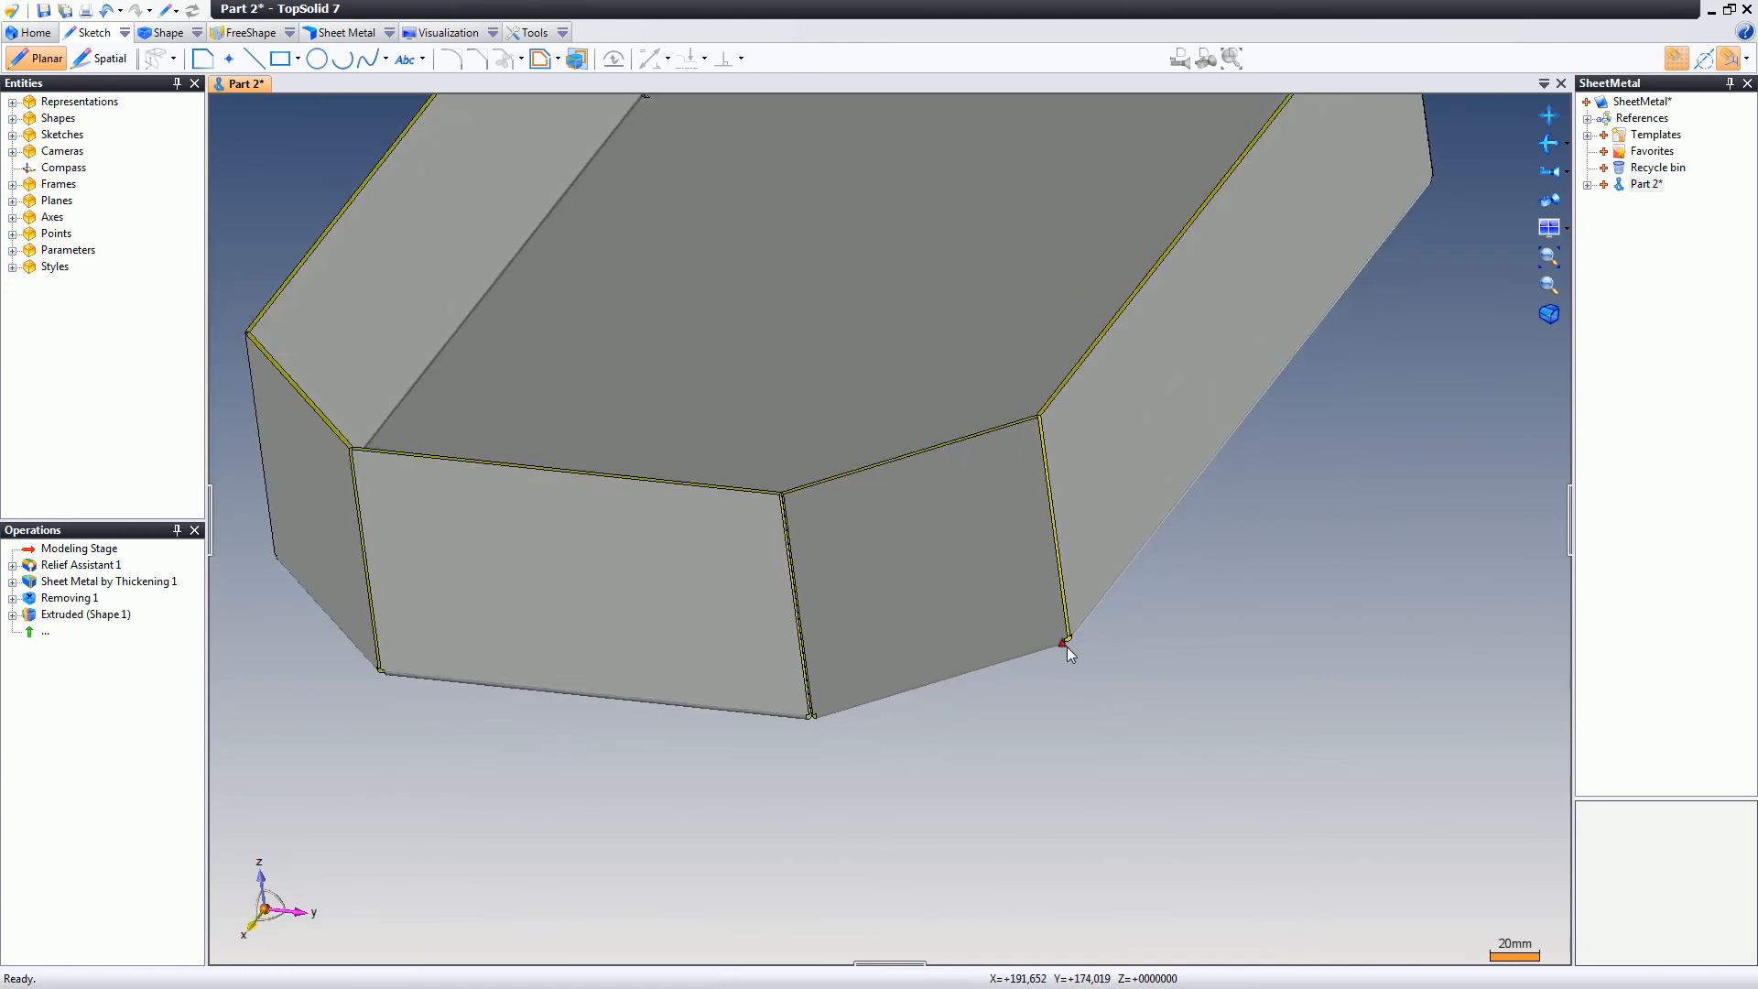
{"action": "scroll", "scroll_direction": "down", "scroll_amount": 3}
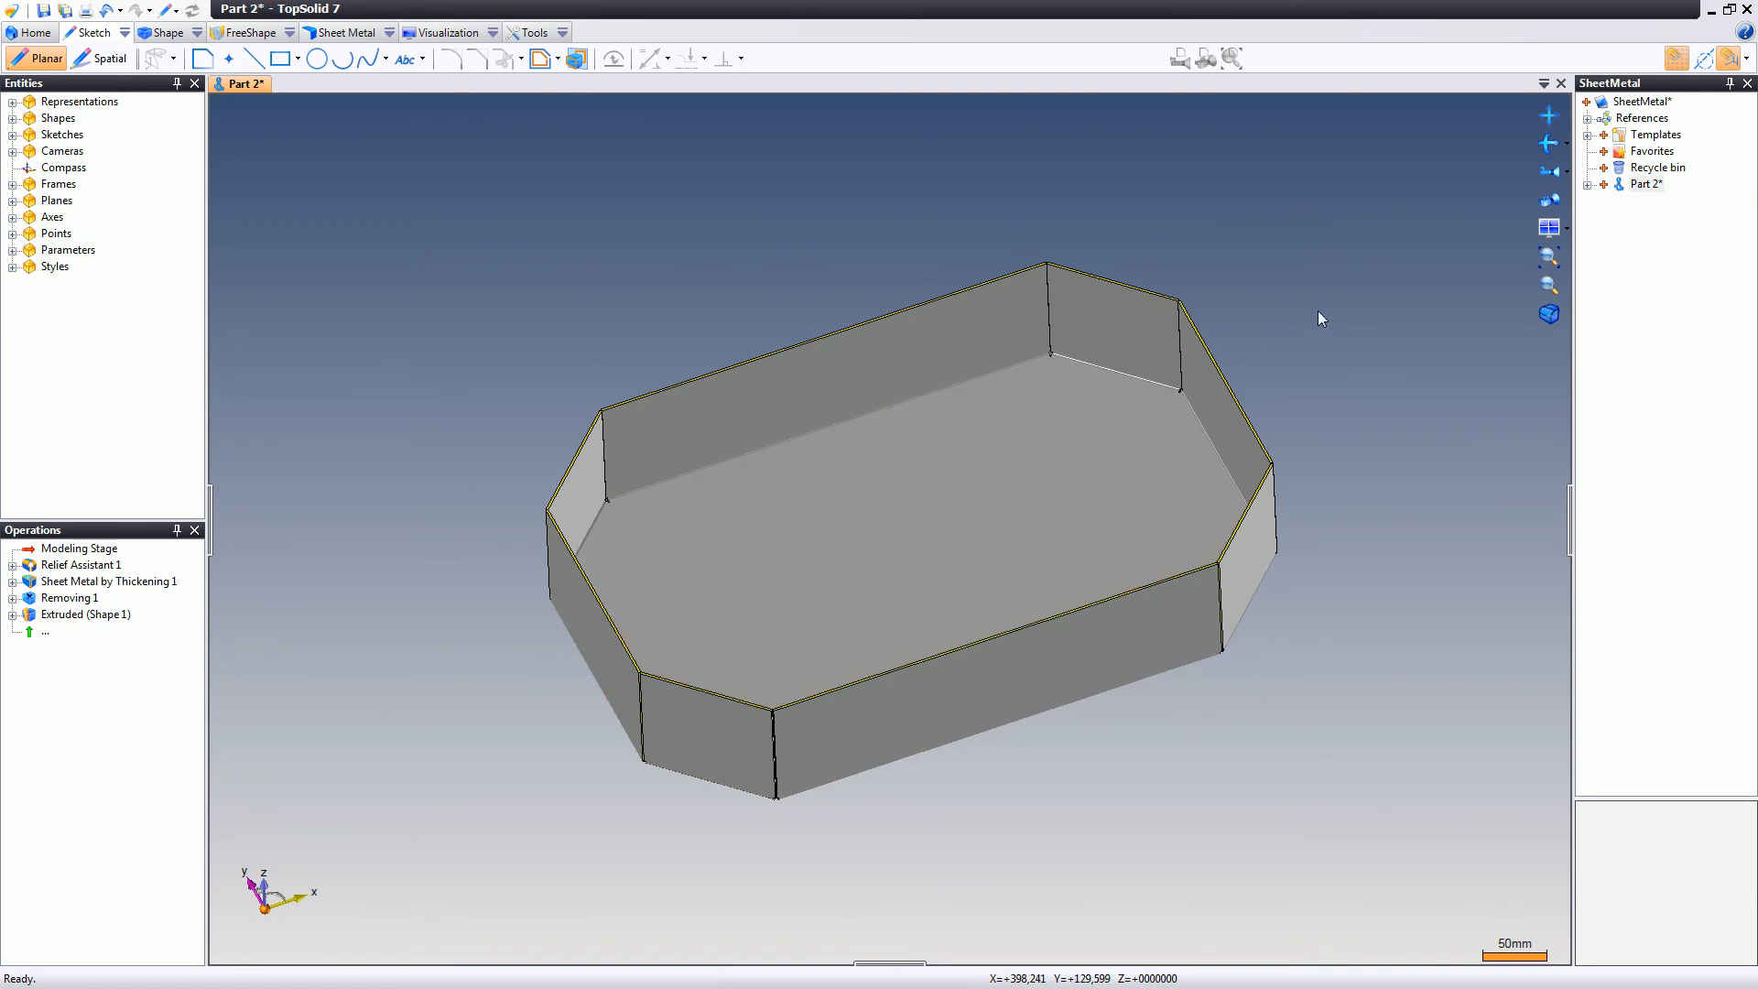
{"action": "mouse_move", "coordinate": [1508, 656]}
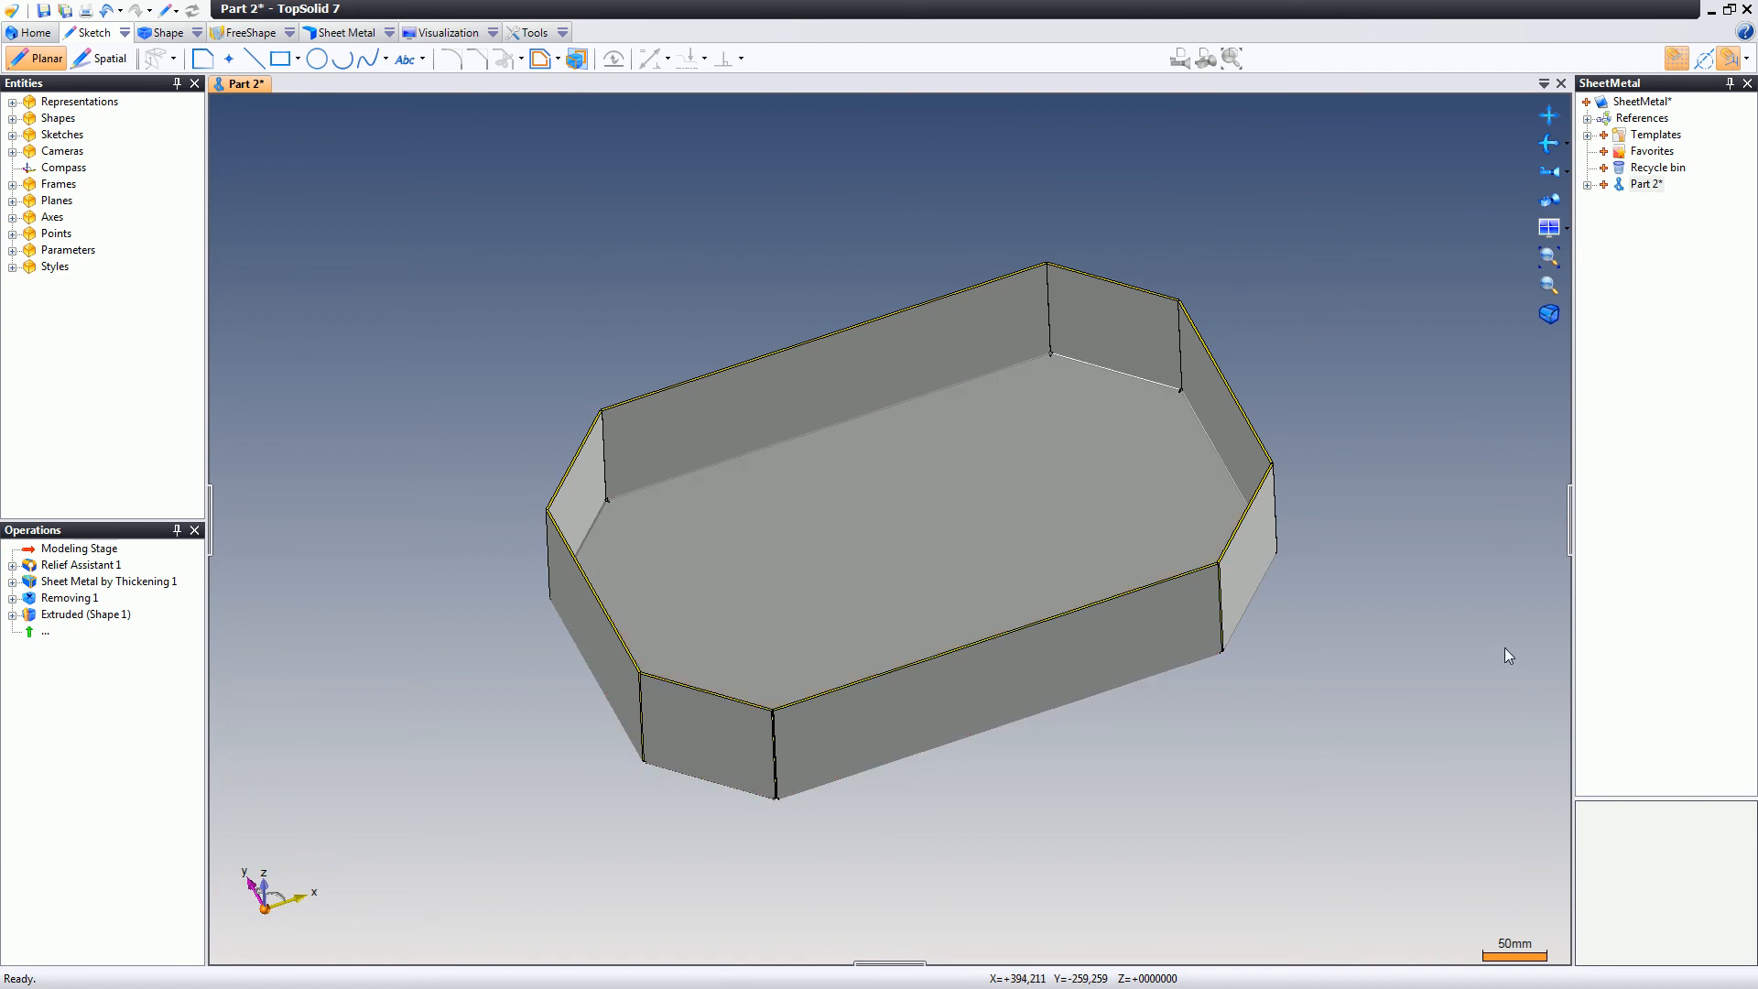